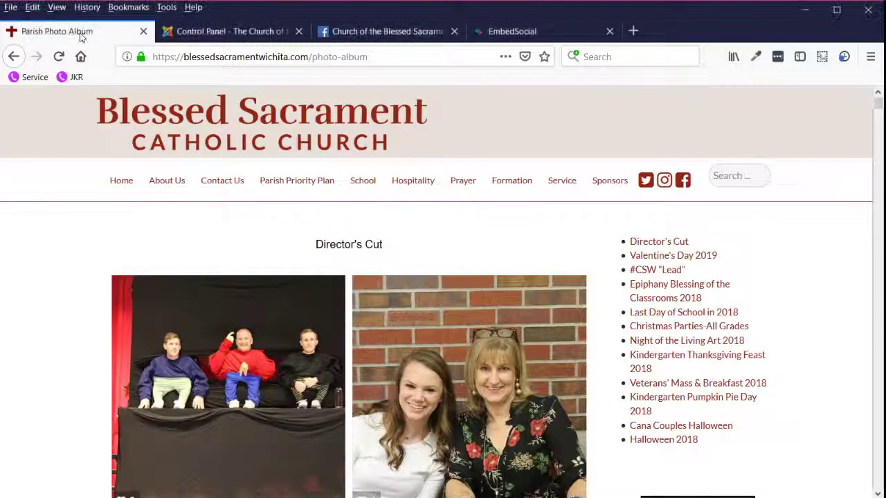
View the Solutio administrator control panel, then the Church of the Blessed Sacrament Facebook page.
click(232, 31)
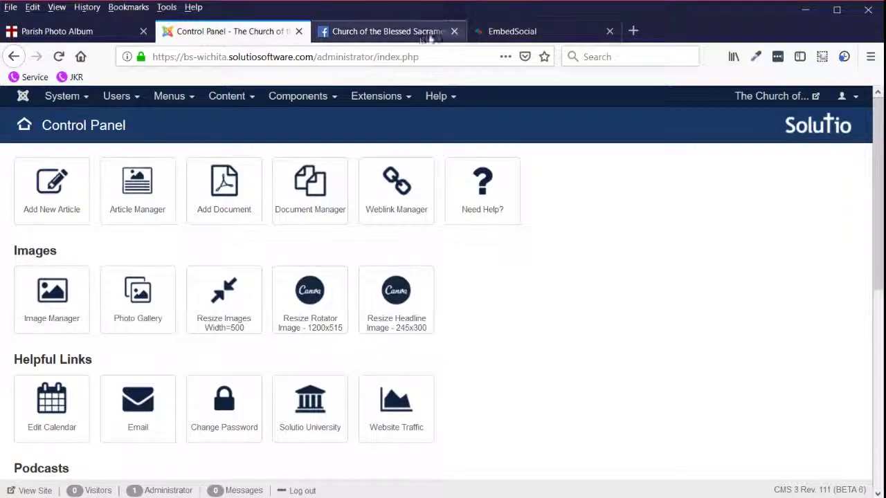
click(385, 30)
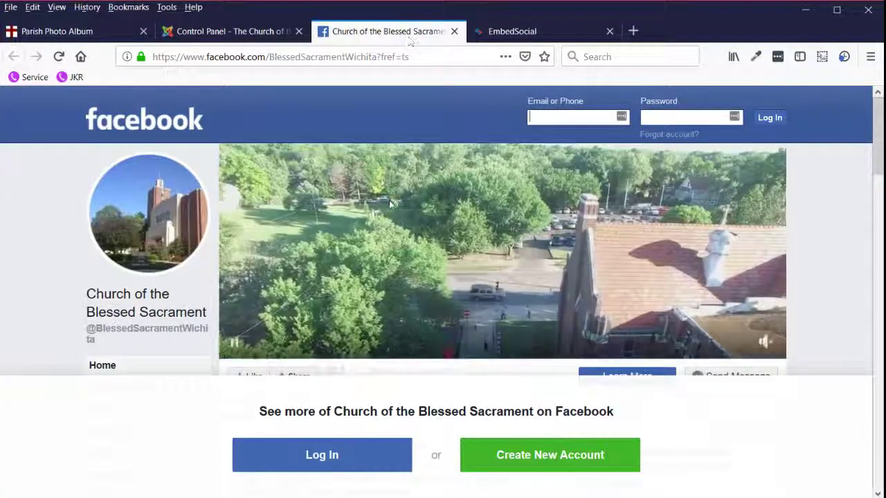
Show the church page's Photos section with all albums listed, then move to the EmbedSocial dashboard.
scroll(down, 3)
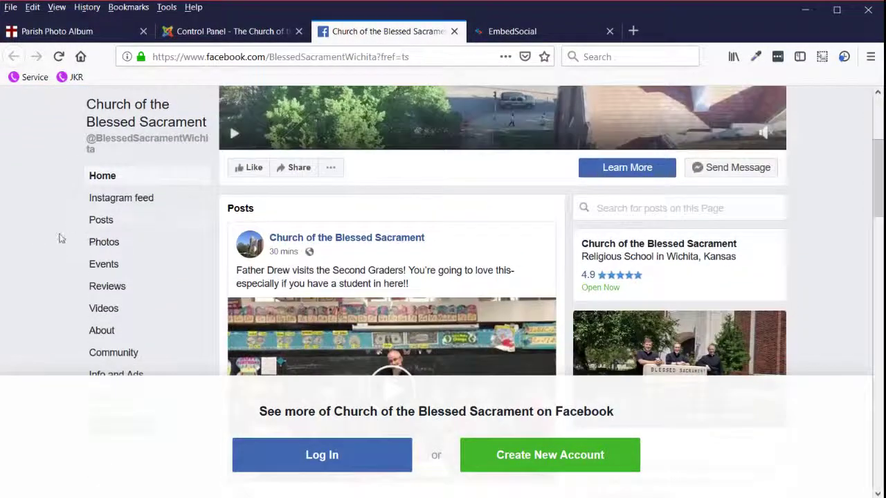
click(105, 241)
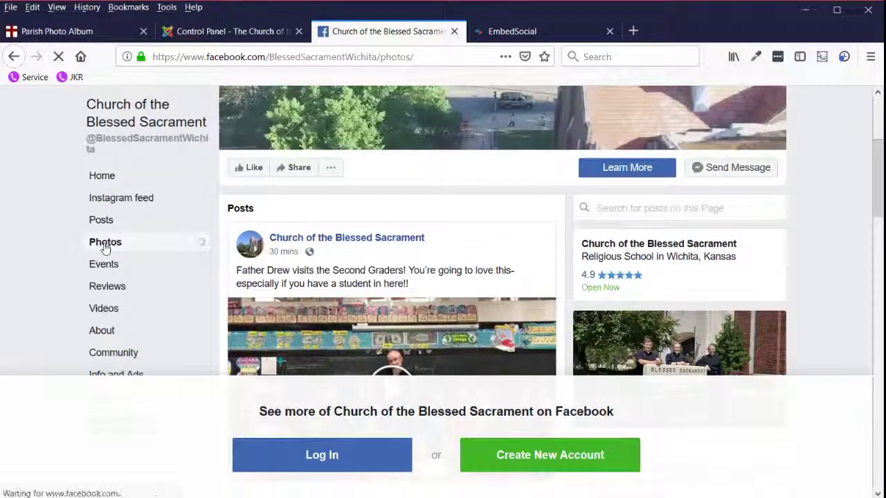
click(105, 241)
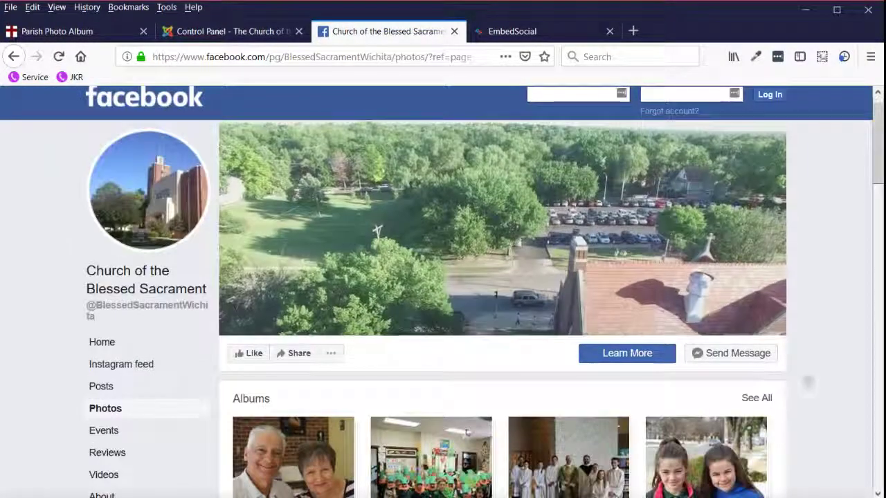
scroll(down, 3)
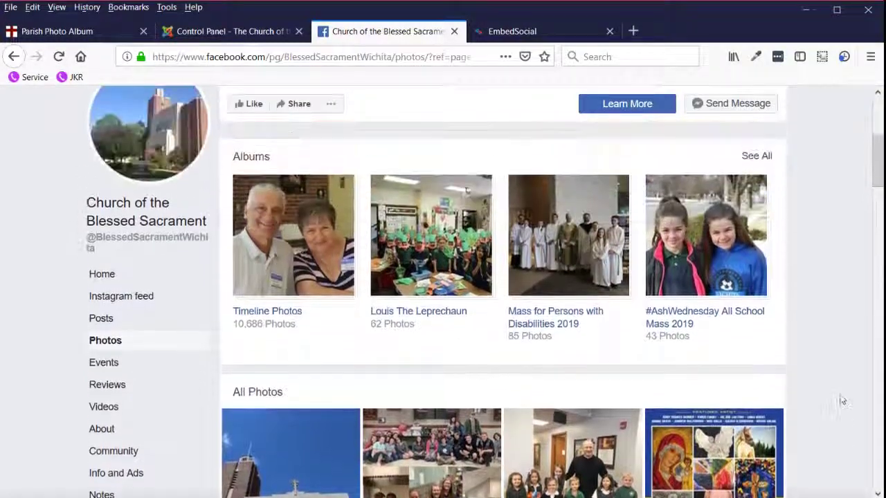
scroll(up, 3)
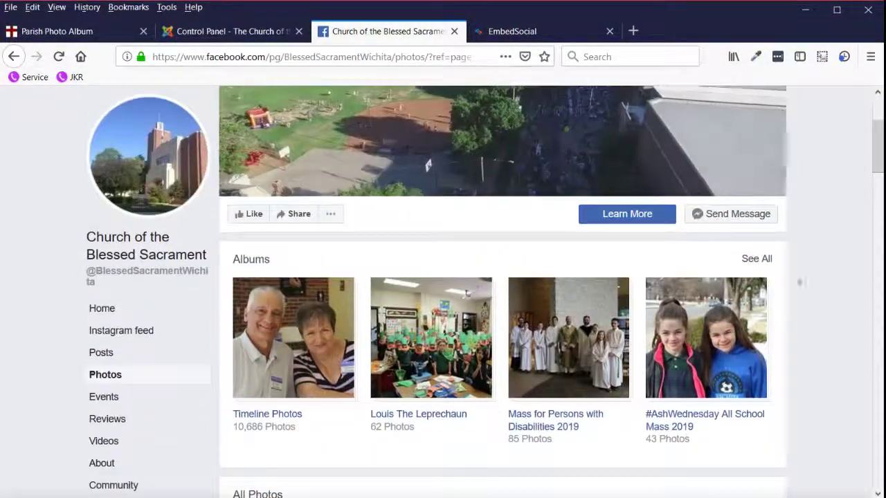
click(756, 259)
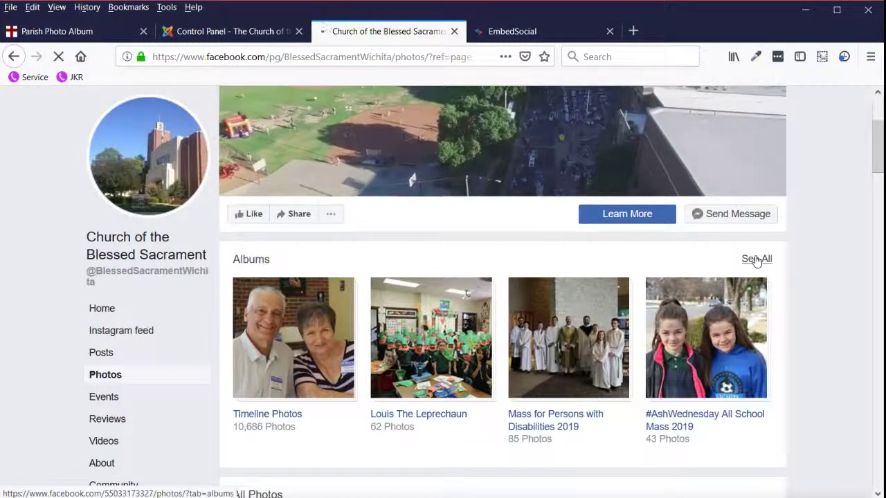
click(756, 259)
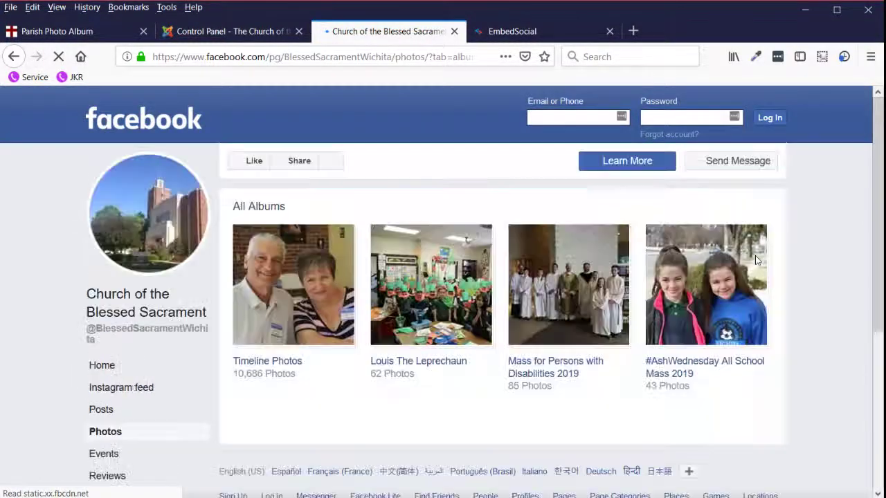
click(513, 31)
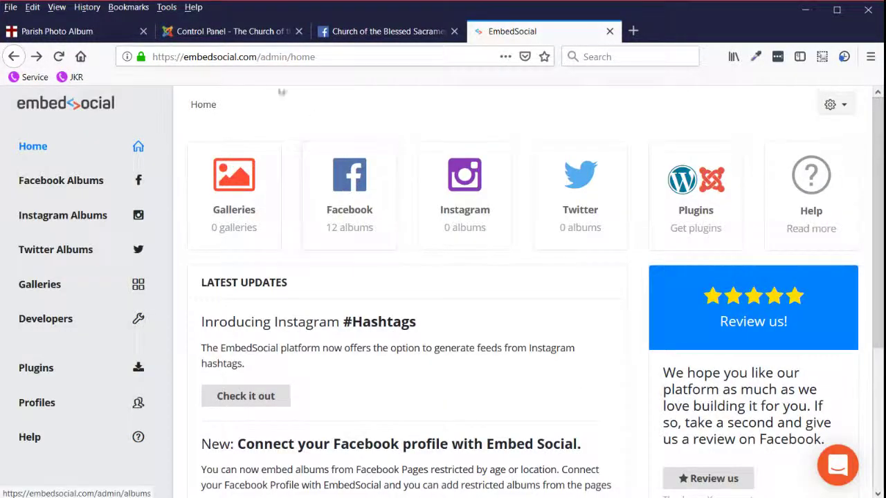
mouse_move(343, 103)
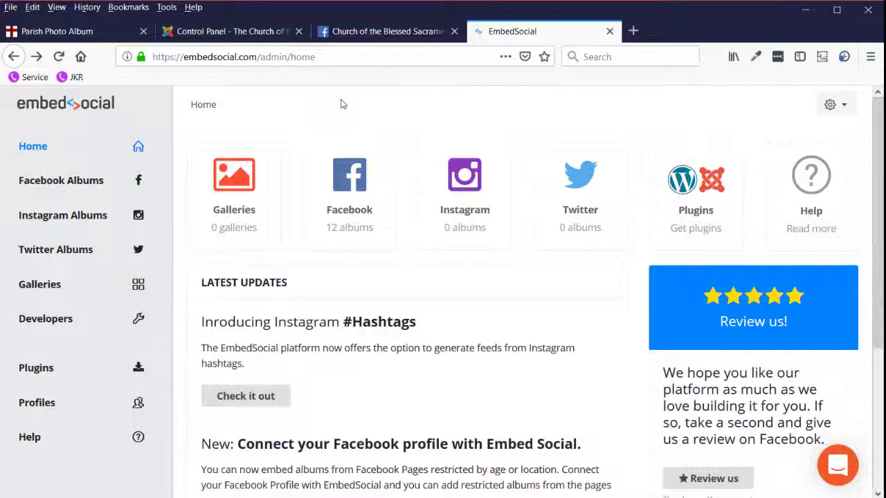
mouse_move(349, 180)
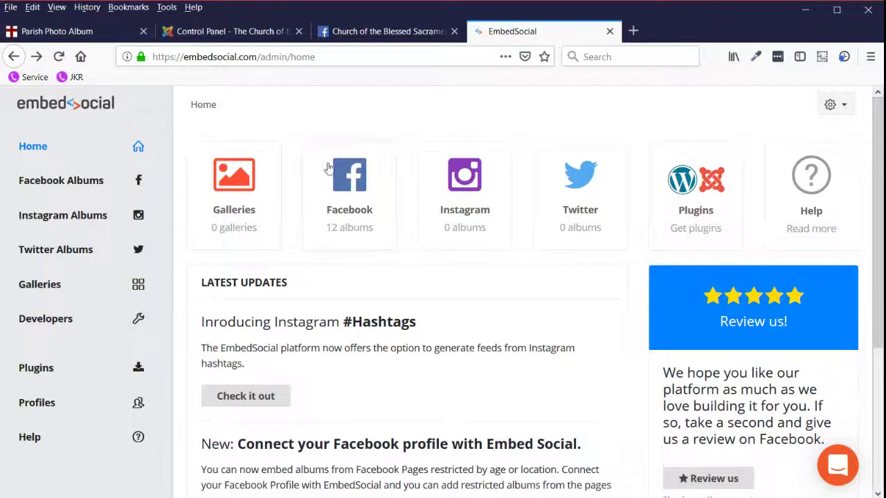
From EmbedSocial's Facebook Albums list, begin creating a new album.
click(60, 180)
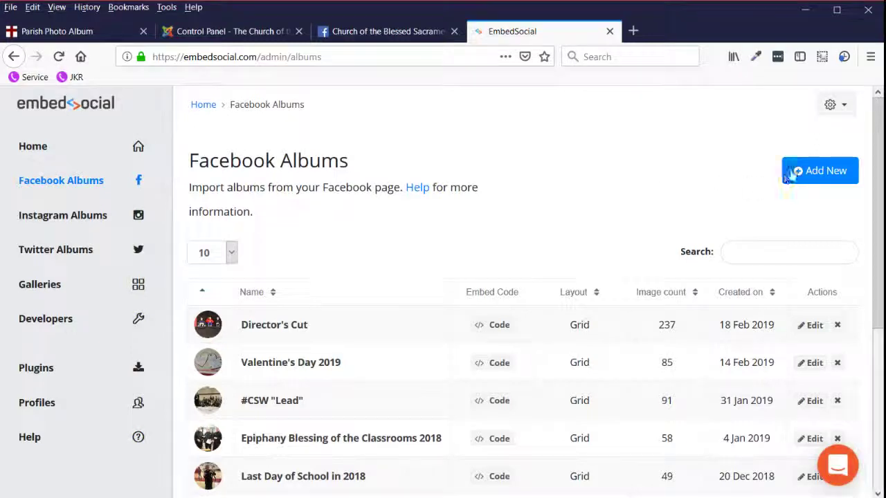
click(820, 170)
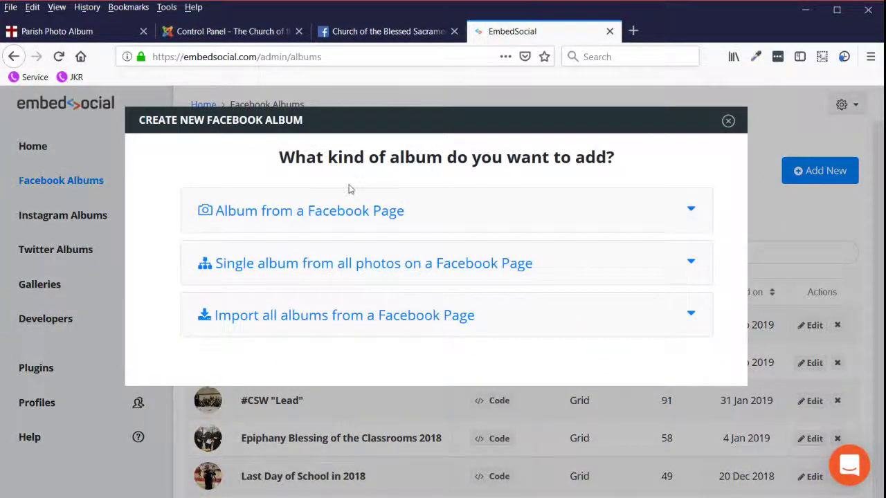
mouse_move(335, 210)
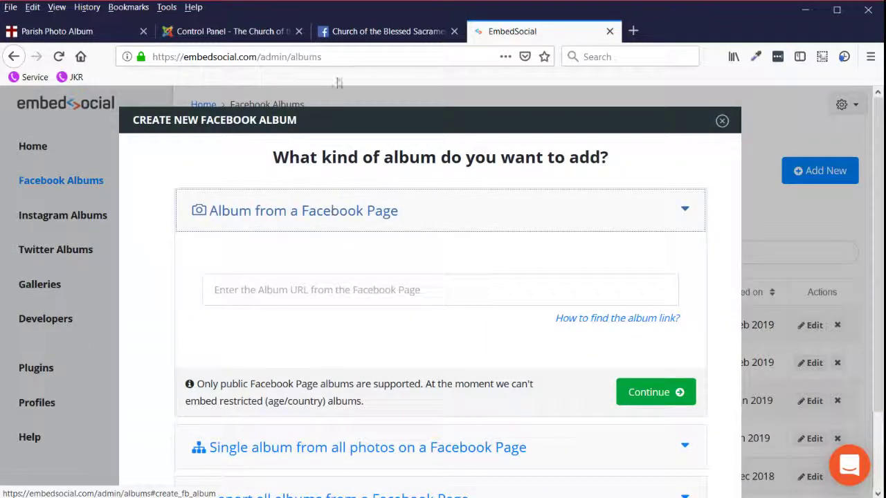
Locate the Pep Rally Winter Sports 2019 album, select its web address in its own tab, and return to EmbedSocial.
click(388, 30)
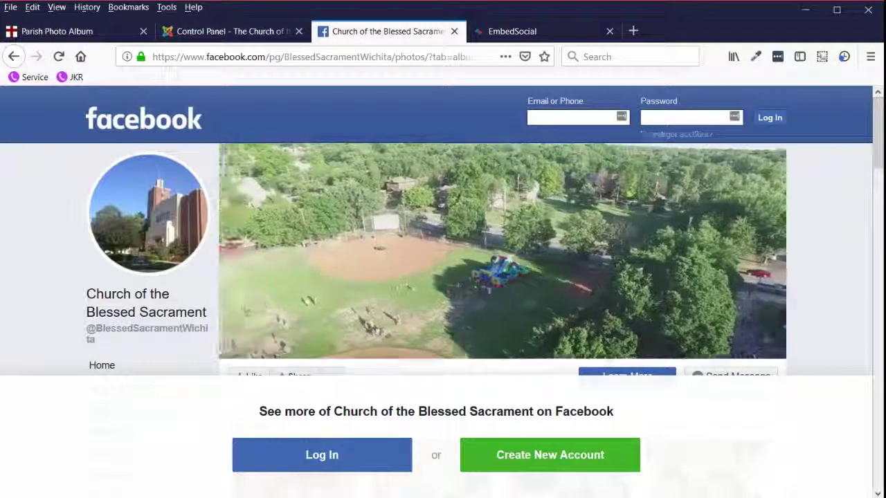
scroll(down, 3)
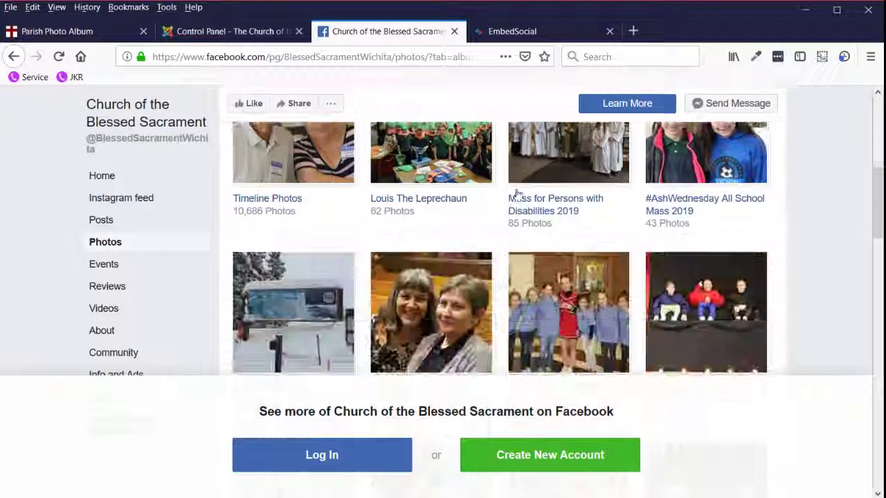
scroll(down, 3)
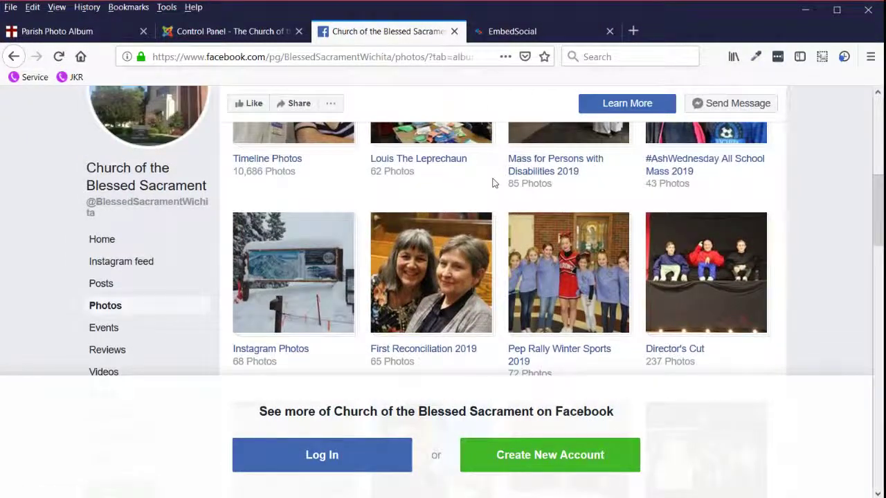
scroll(down, 3)
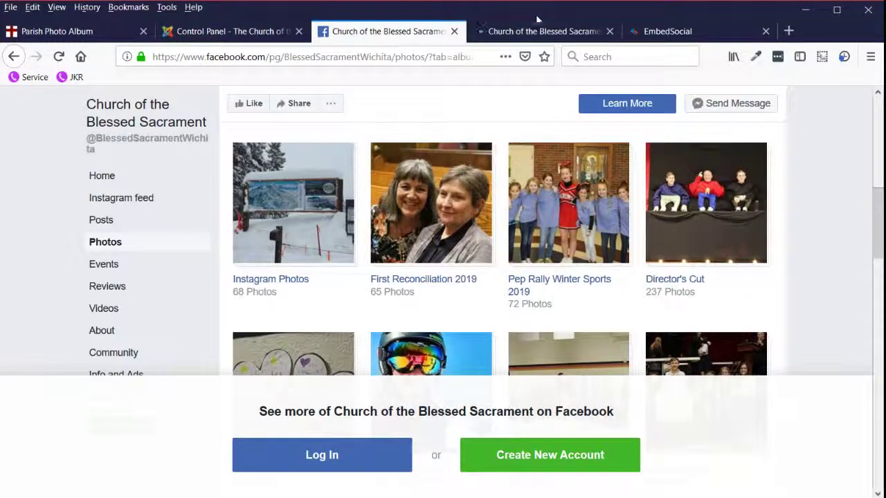
click(543, 31)
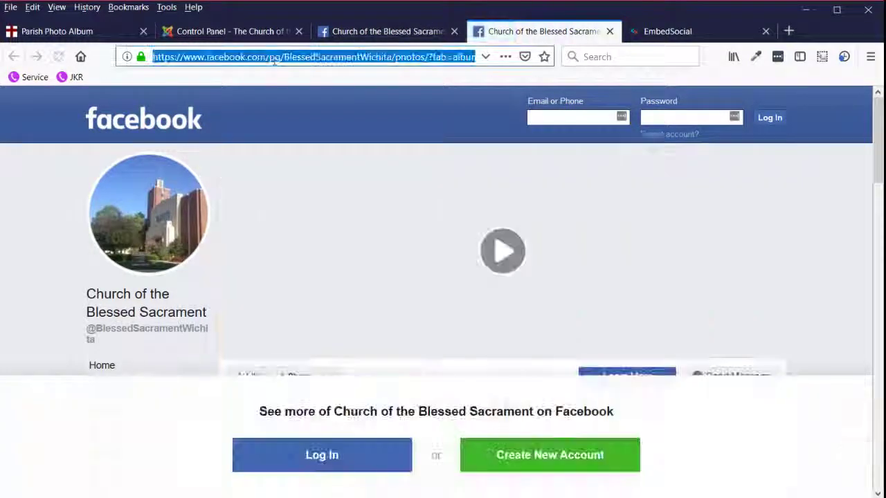
click(503, 250)
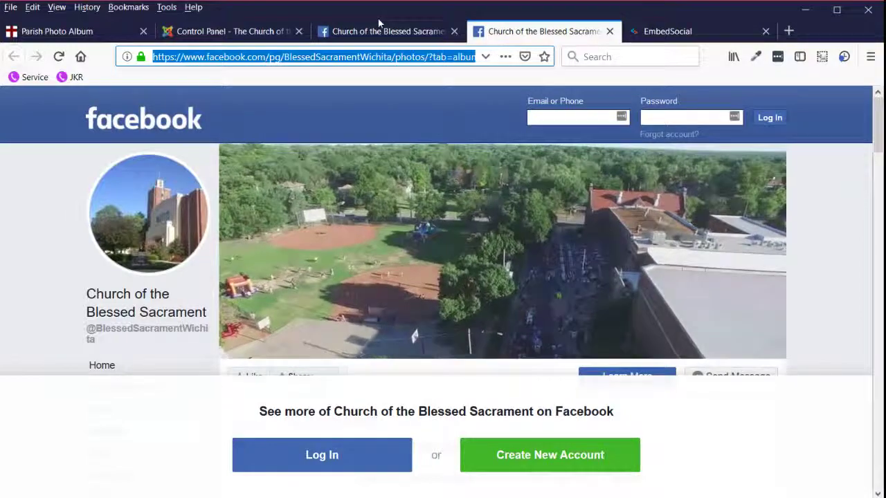
click(668, 31)
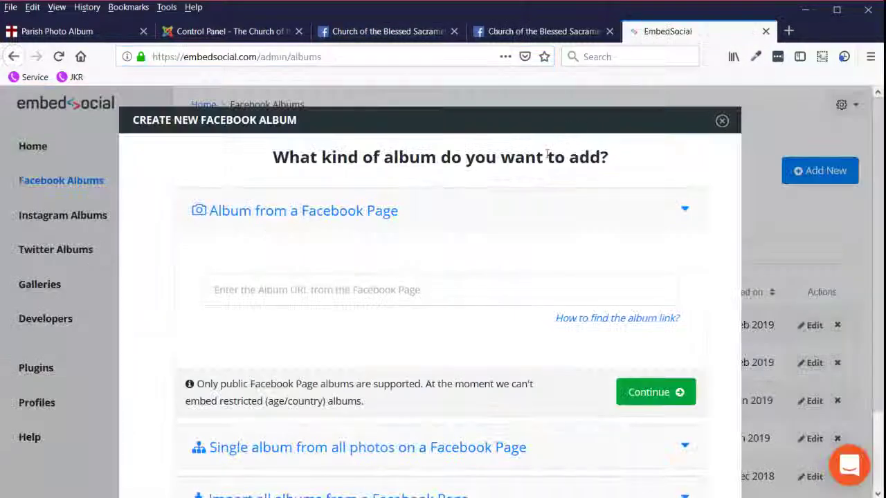
Paste the Facebook album link and submit it to create the Pep Rally Winter Sports 2019 album.
click(440, 289)
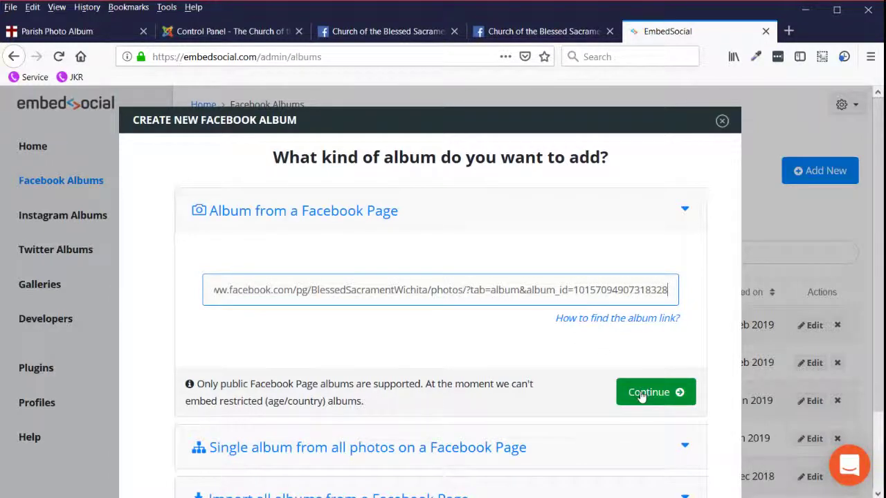
click(648, 392)
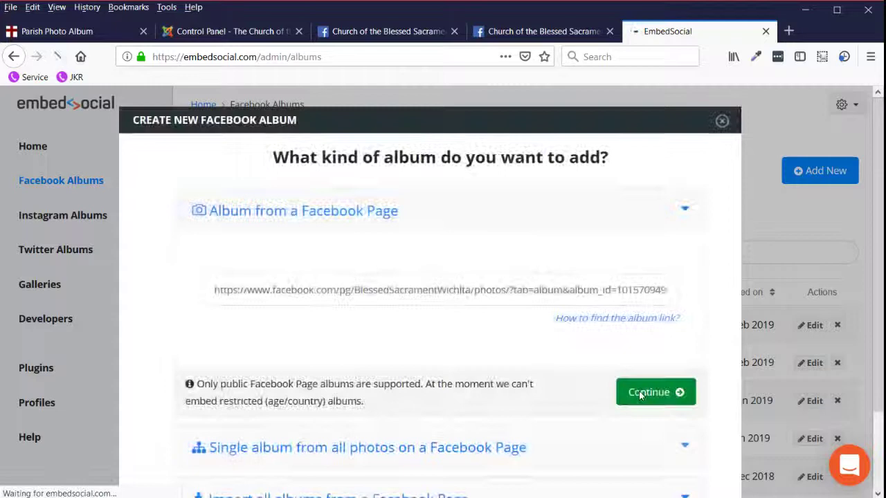
click(654, 392)
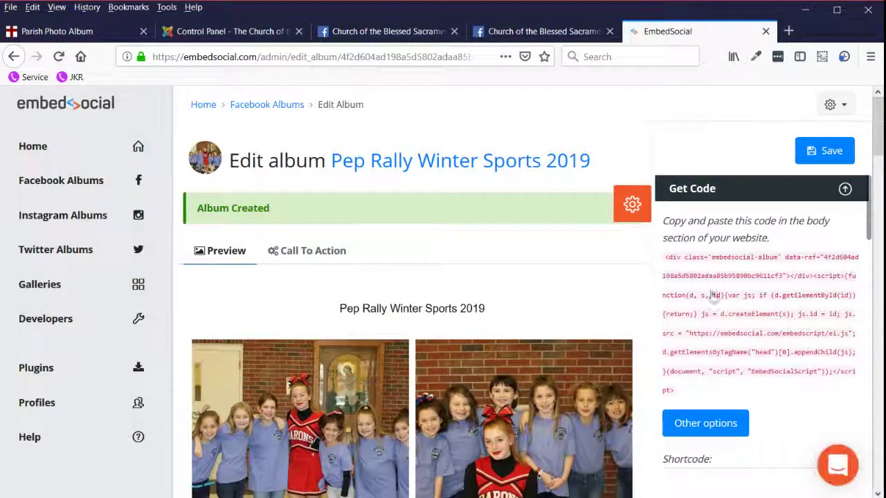
mouse_move(714, 360)
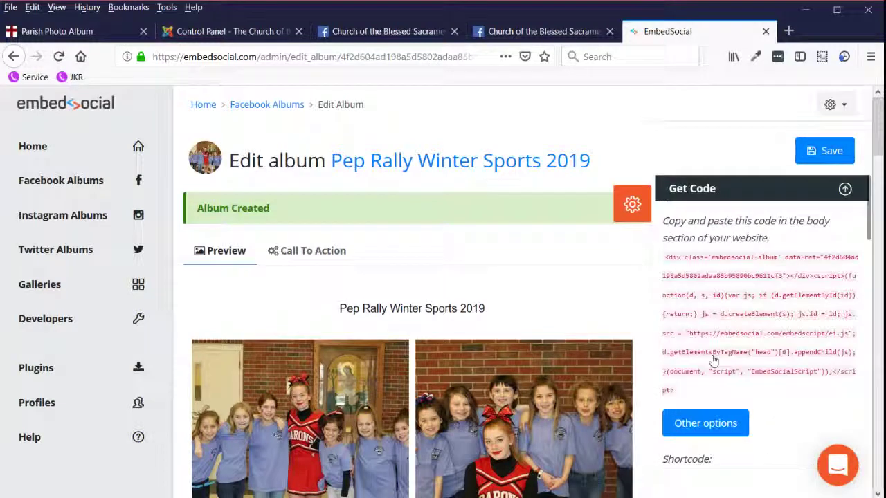
Copy the new album's embed code and go to the Solutio control panel.
click(705, 424)
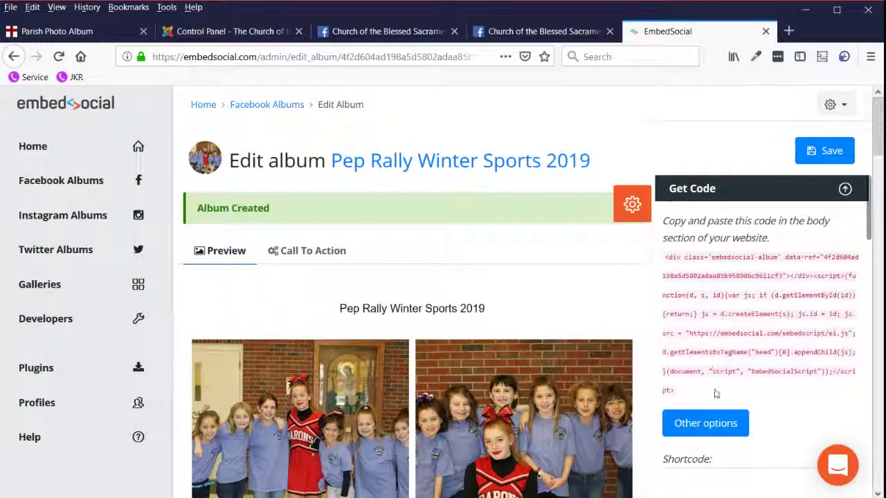
click(759, 313)
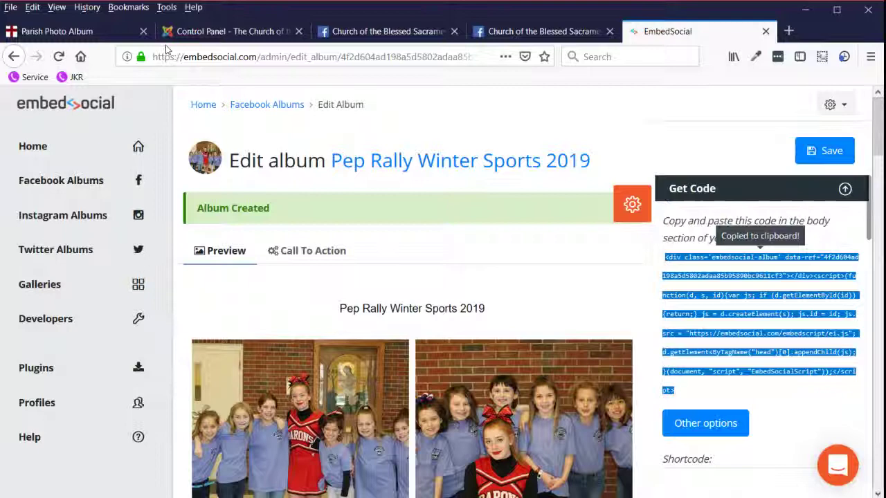
click(229, 31)
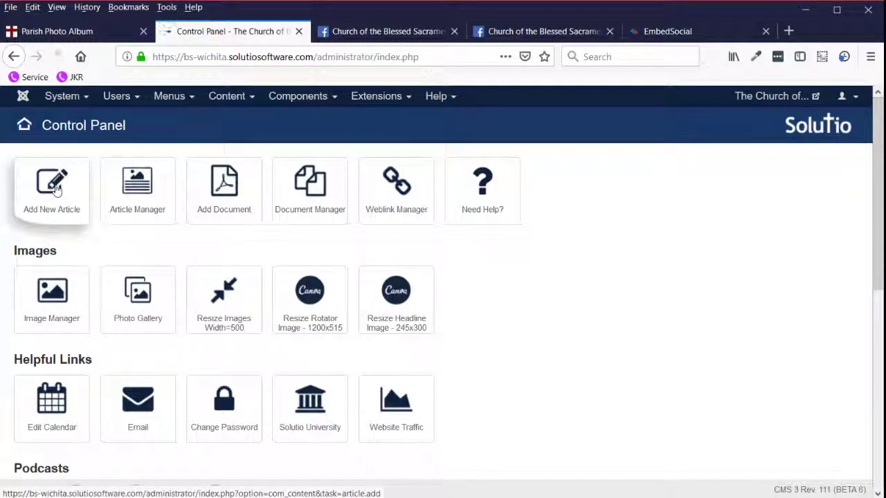
Start a new article holding the EmbedSocial code, filed under the Parish Photo Album category.
click(53, 191)
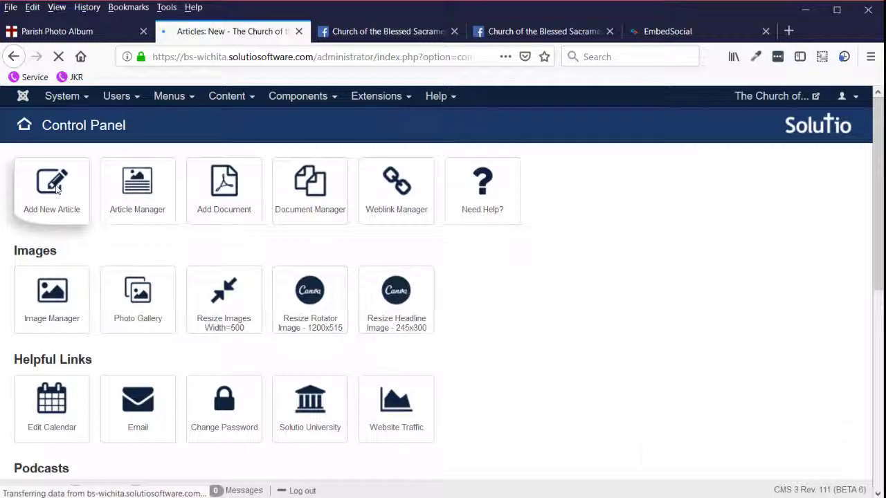
click(51, 191)
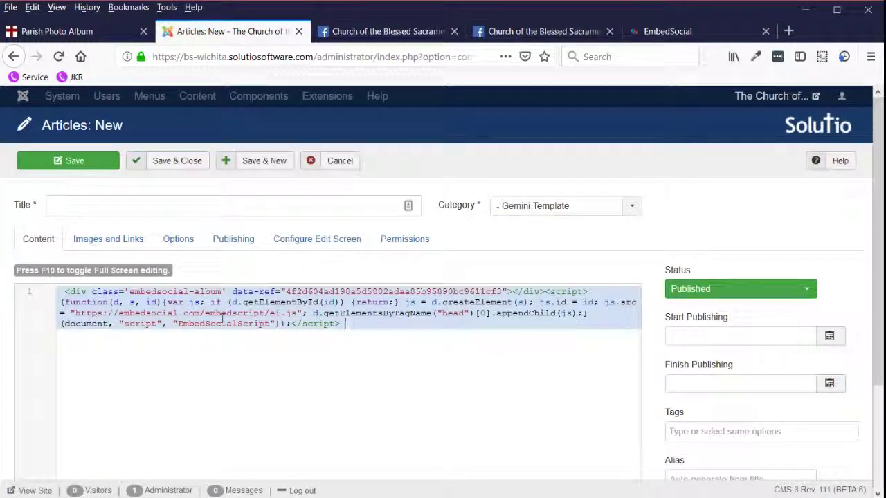
click(343, 324)
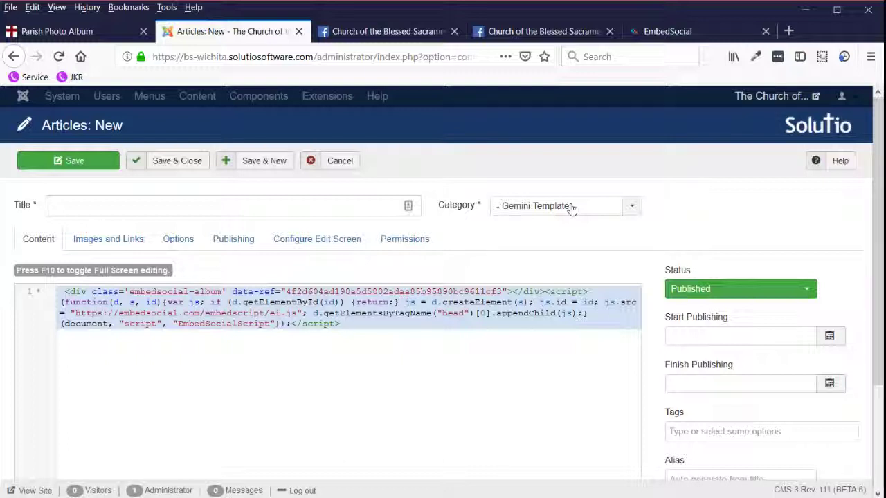
click(631, 204)
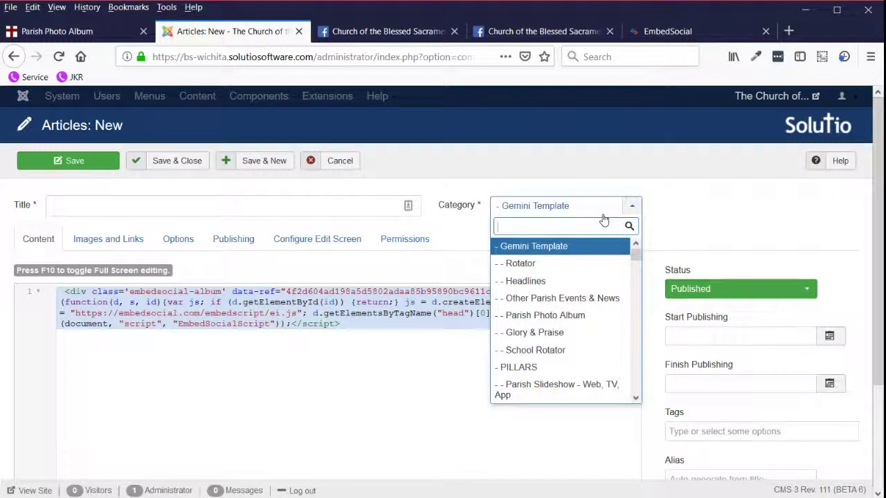
mouse_move(545, 316)
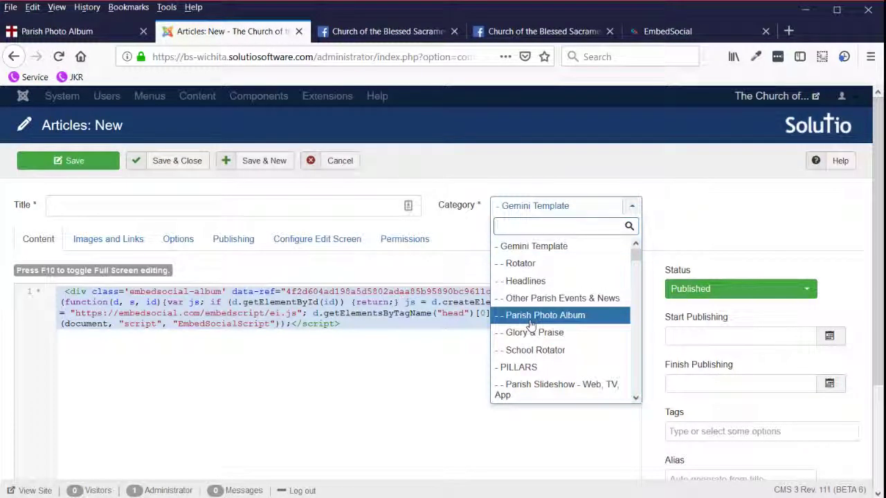
click(545, 316)
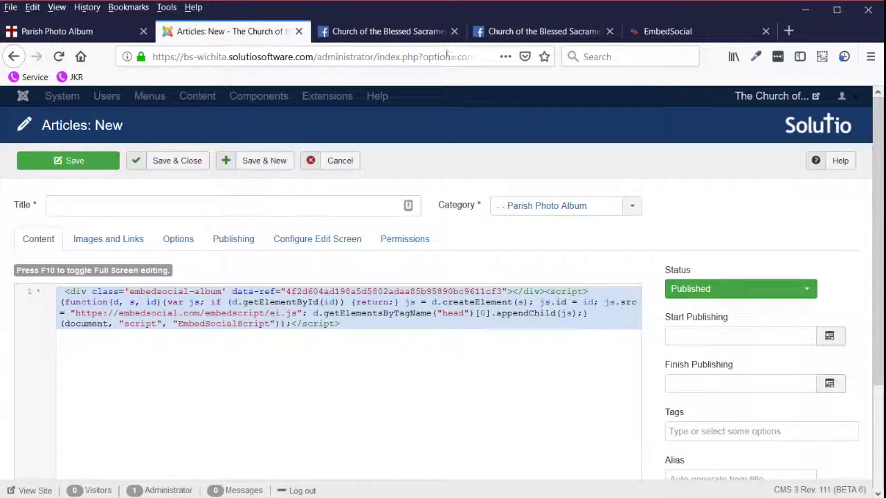
Copy the album name from Facebook and title the article 'Pep Rally Winter Sports 2019'.
click(388, 31)
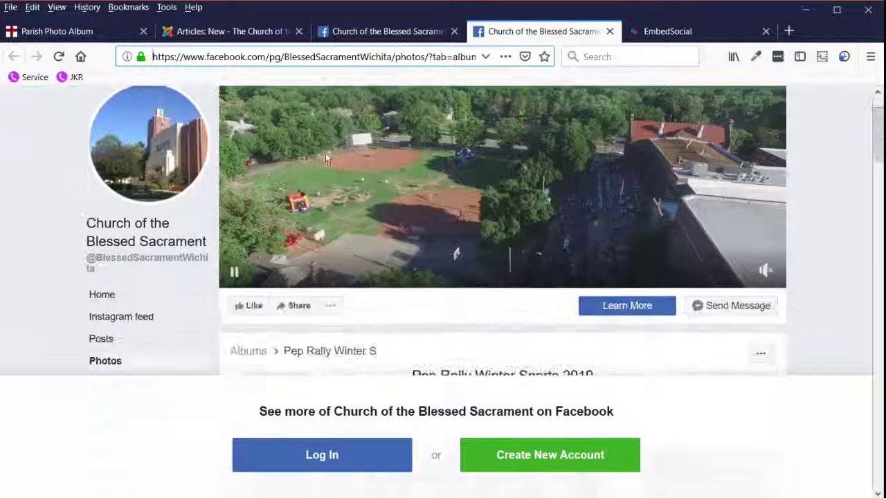
scroll(down, 3)
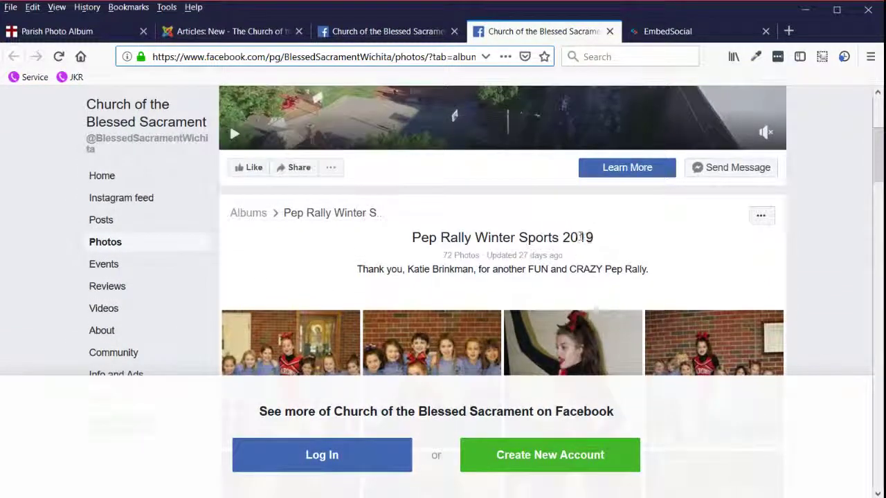
triple_click(502, 237)
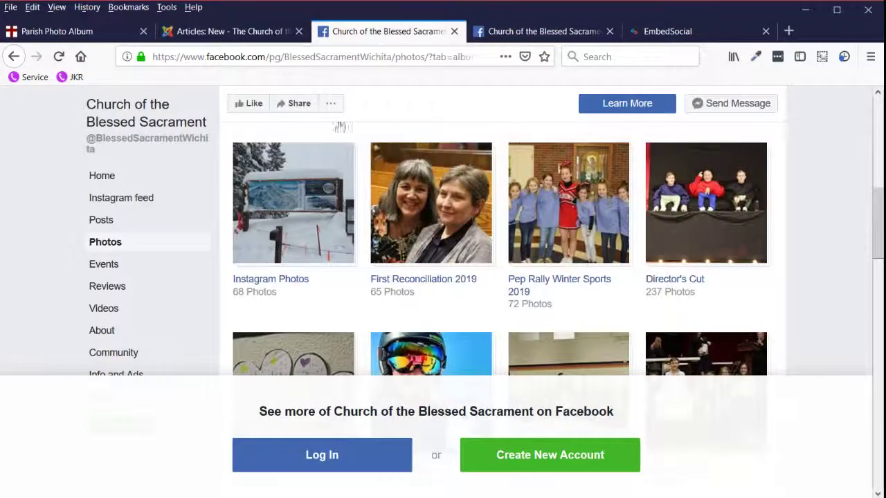
click(228, 30)
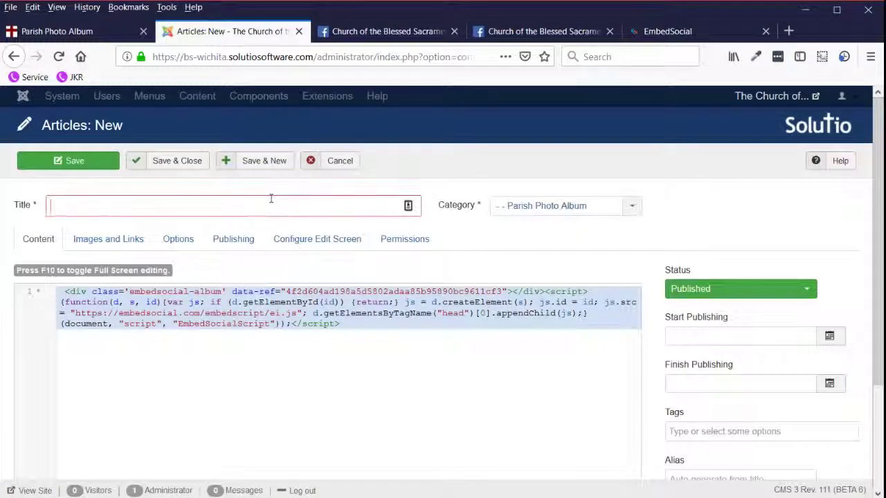
text(Pep Rally Winter Sports 2019)
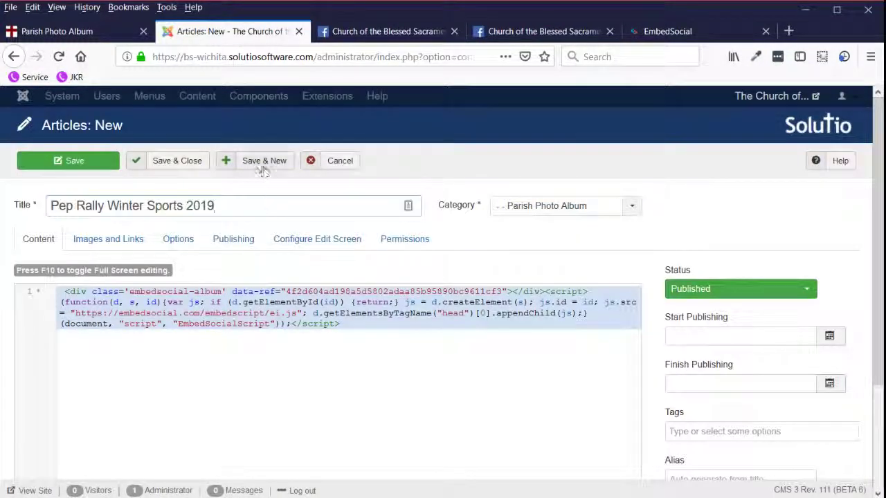
mouse_move(263, 166)
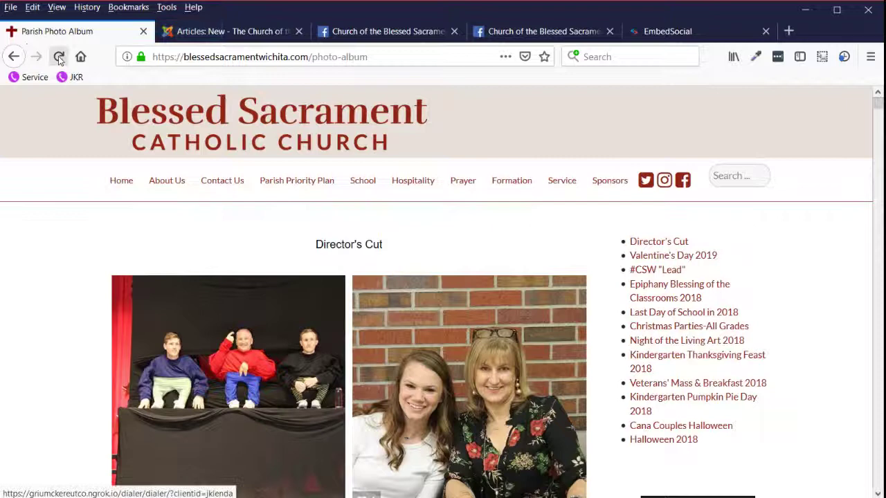
Reload the live Photo Album page to confirm the new album, then return to the Facebook albums.
click(58, 56)
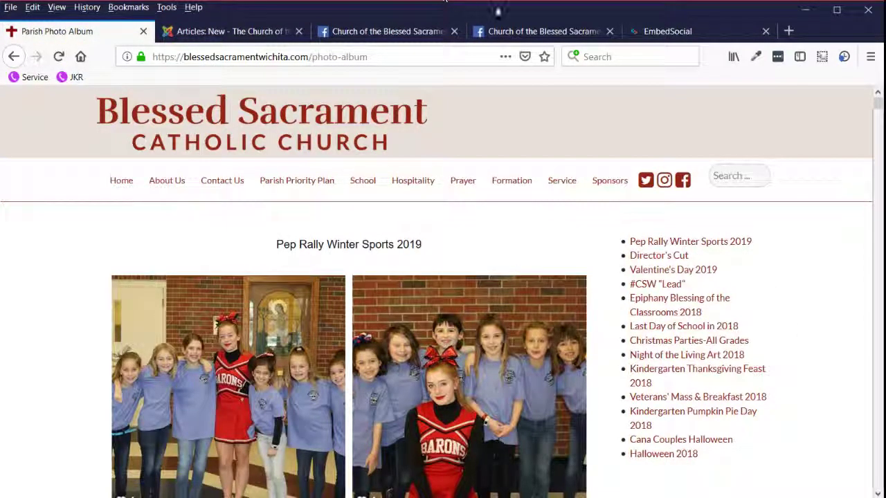
click(540, 31)
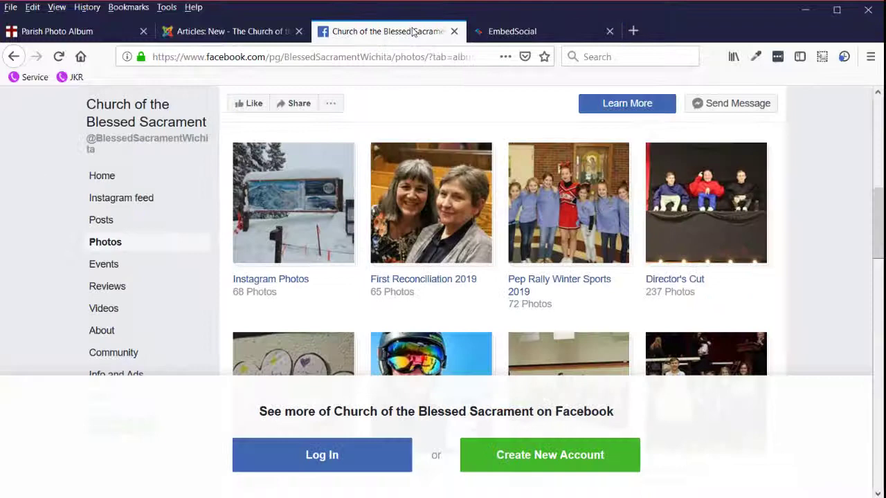
Find First Reconciliation 2019 in the albums grid, view it in its new tab, and return to the list.
scroll(down, 3)
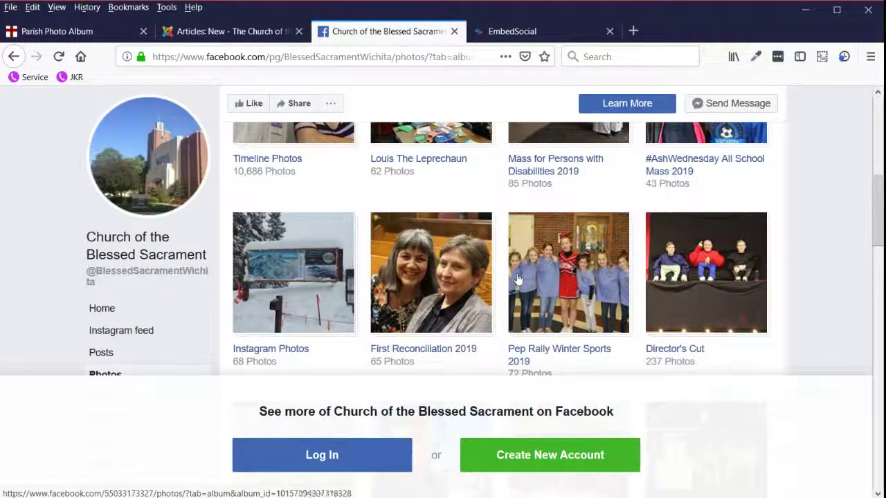
scroll(up, 3)
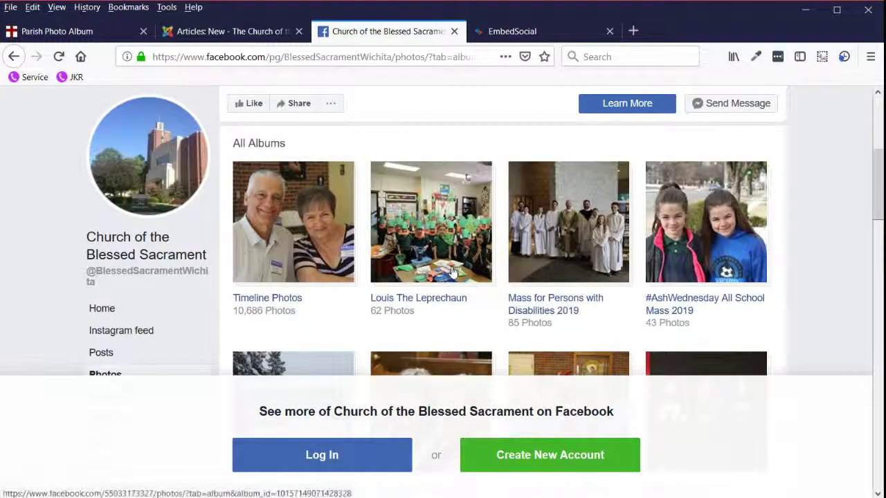
scroll(down, 3)
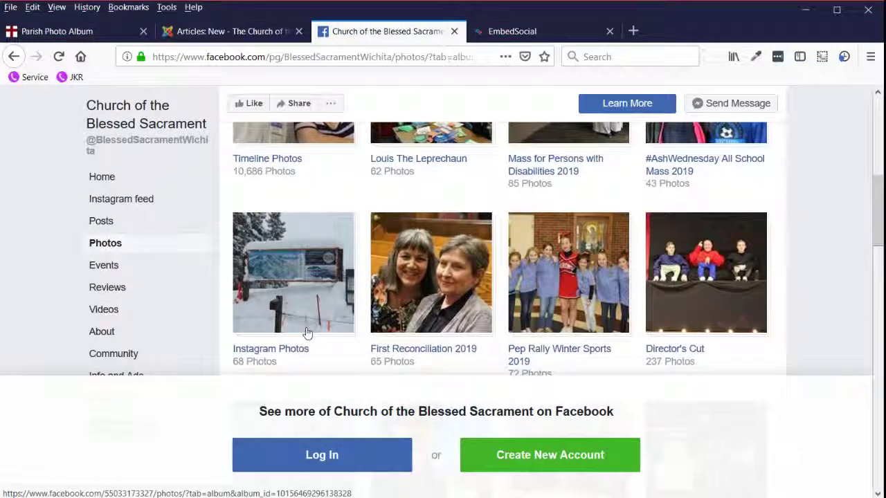
scroll(up, 3)
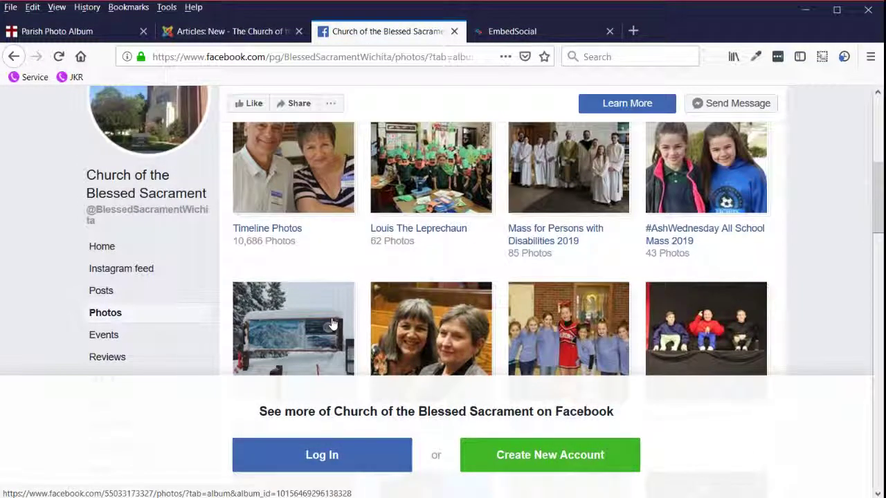
mouse_move(671, 241)
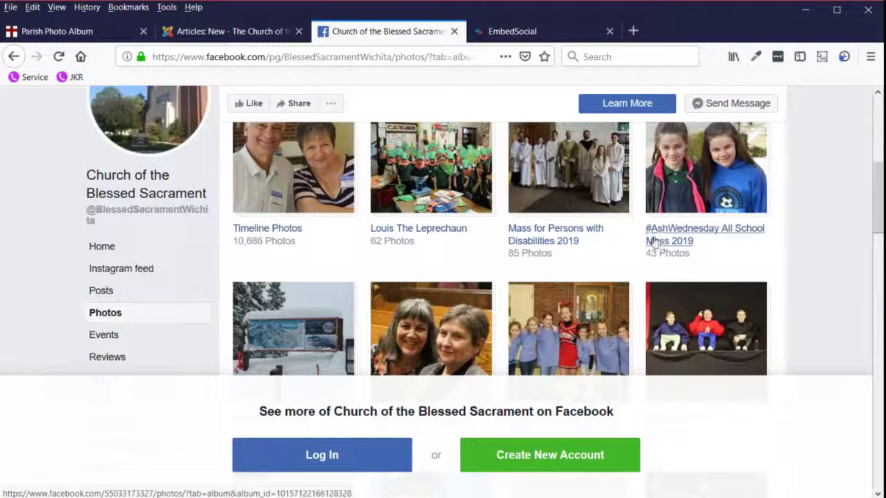
mouse_move(555, 235)
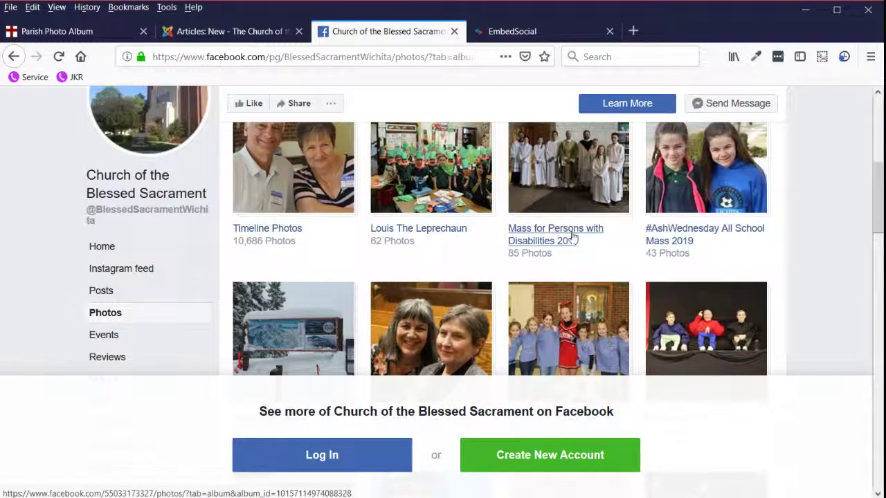
scroll(down, 3)
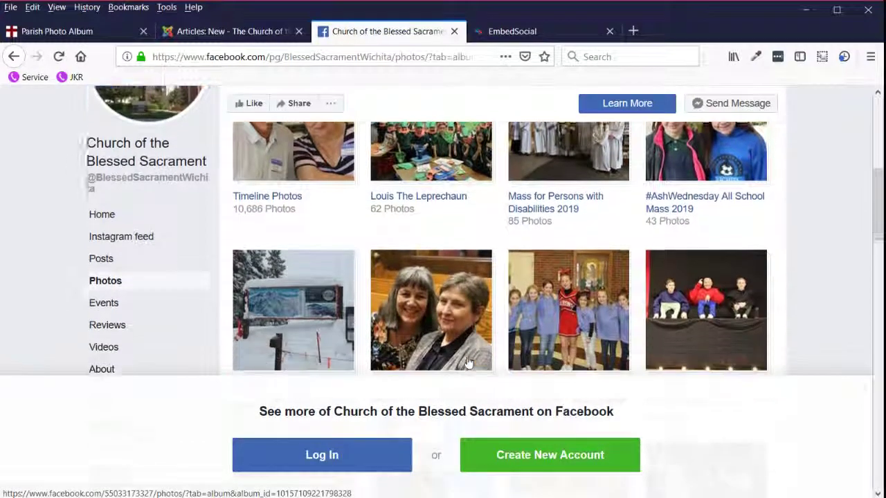
scroll(down, 3)
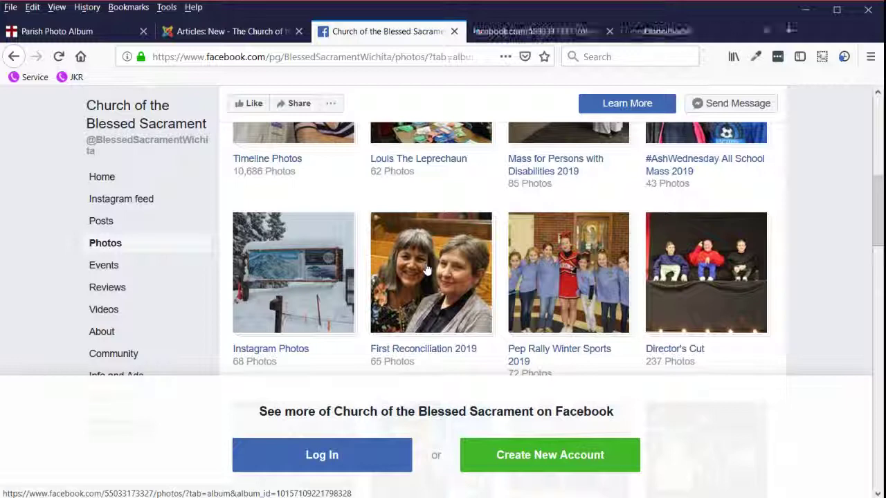
click(533, 31)
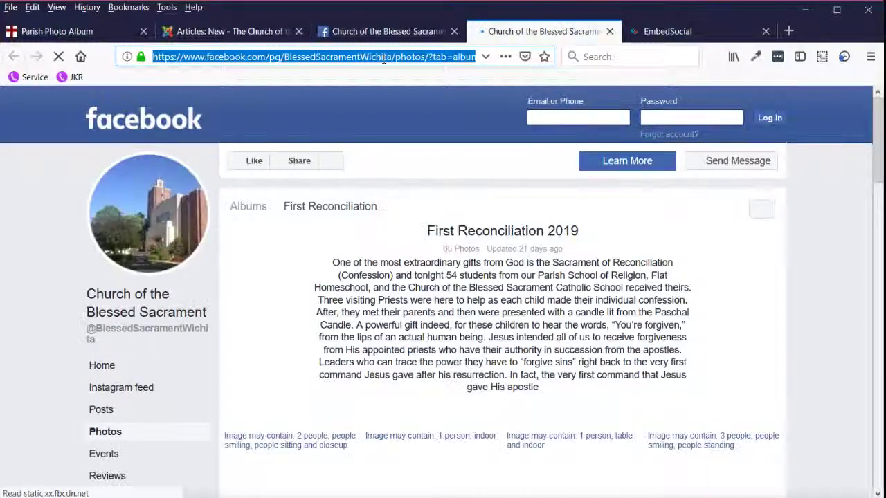
click(385, 31)
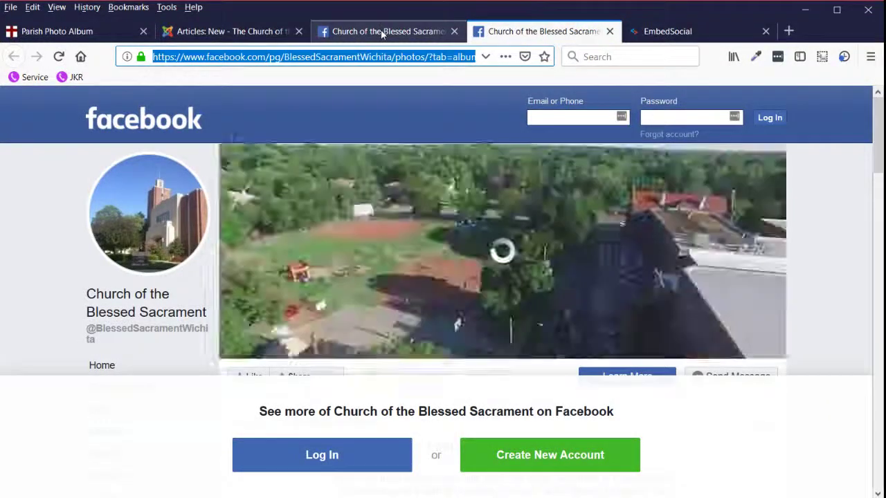
scroll(down, 3)
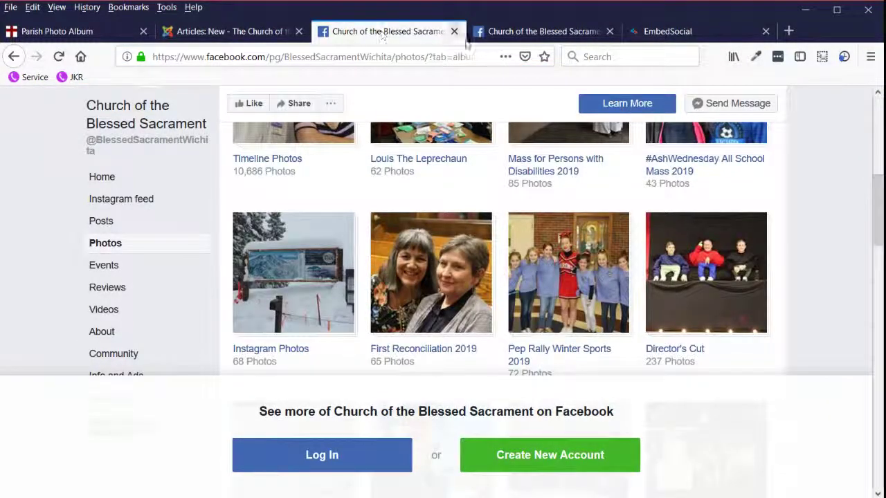
Save the Pep Rally album settings in EmbedSocial and return to the Facebook Albums list.
click(668, 30)
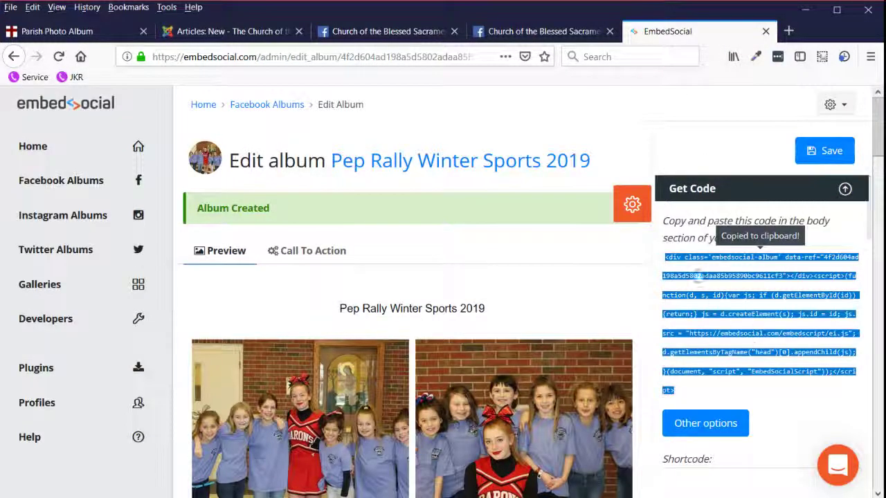
mouse_move(825, 150)
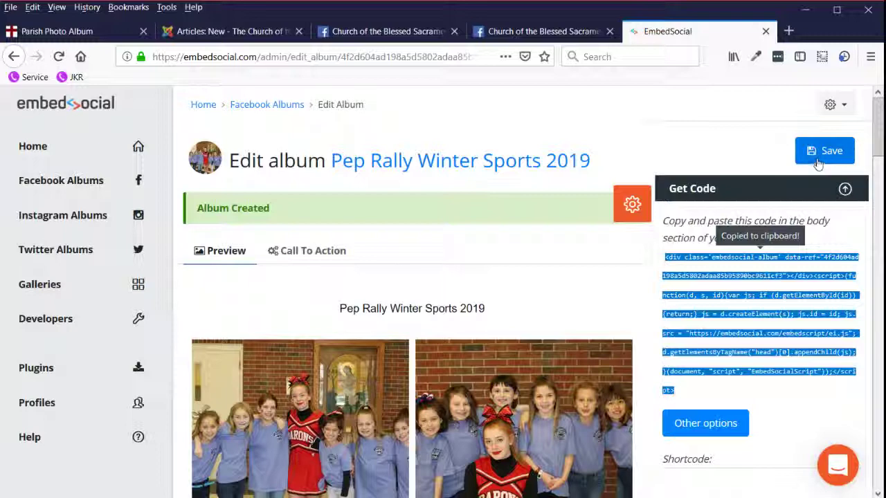
click(824, 151)
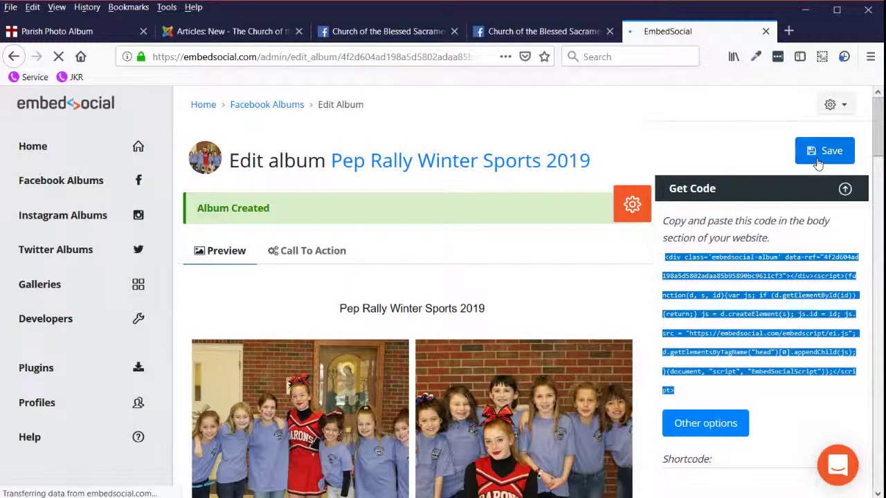
click(825, 151)
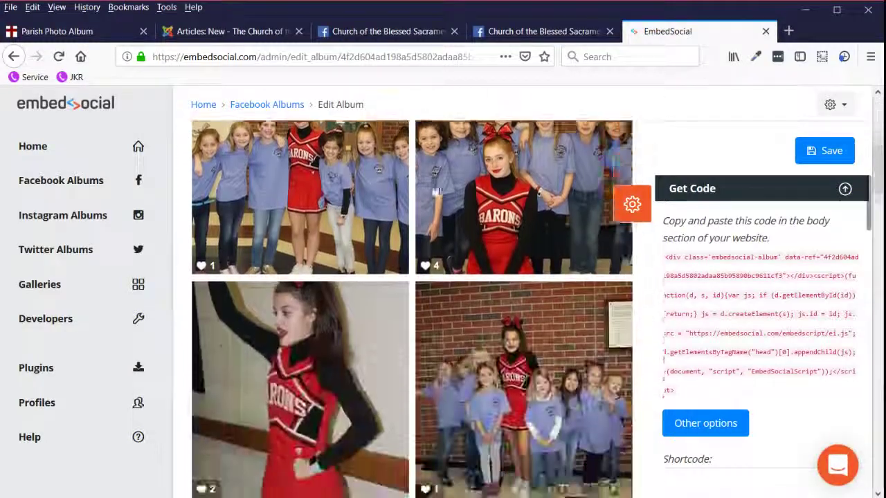
click(825, 149)
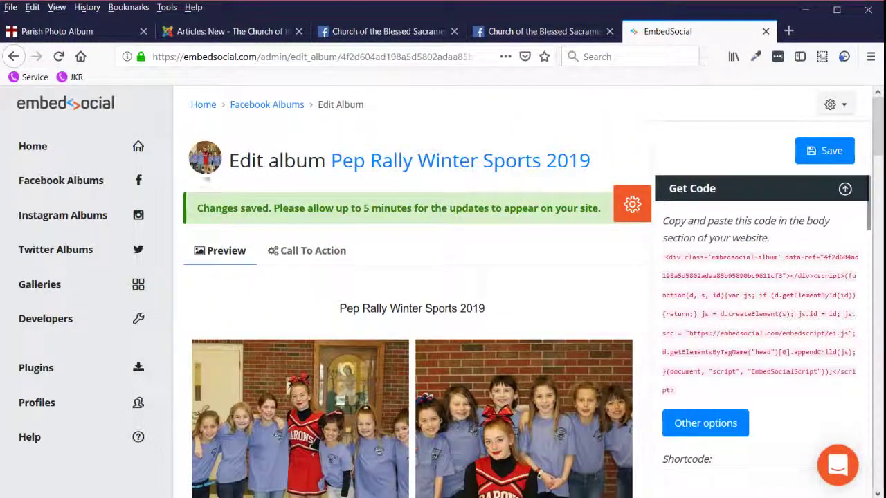
click(61, 180)
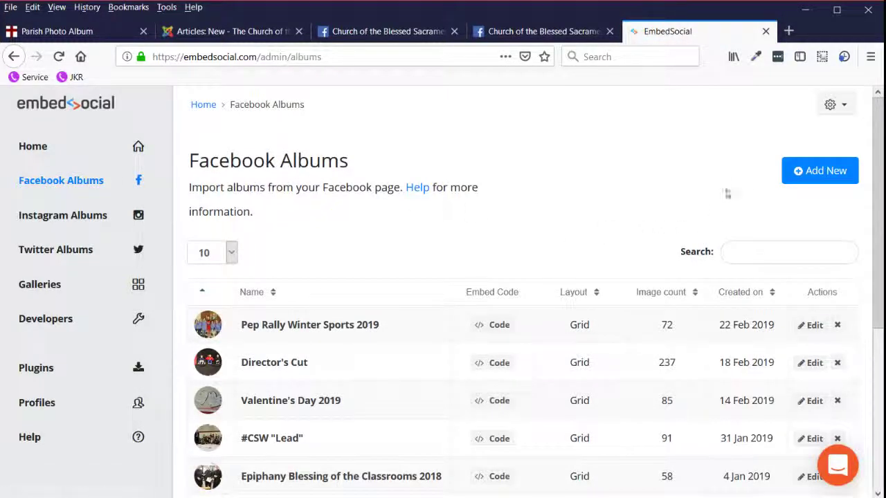
Create the First Reconciliation 2019 album from its Facebook Page link, copy its embed code, and go to the article draft.
click(819, 170)
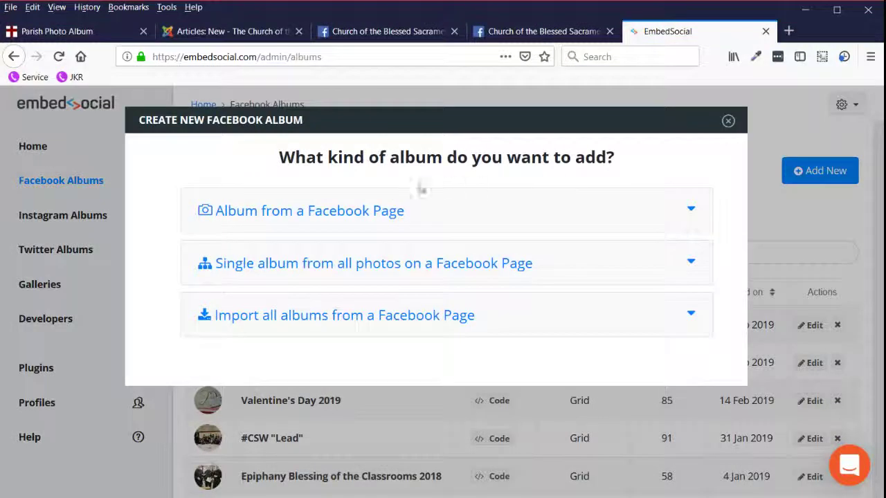
click(310, 210)
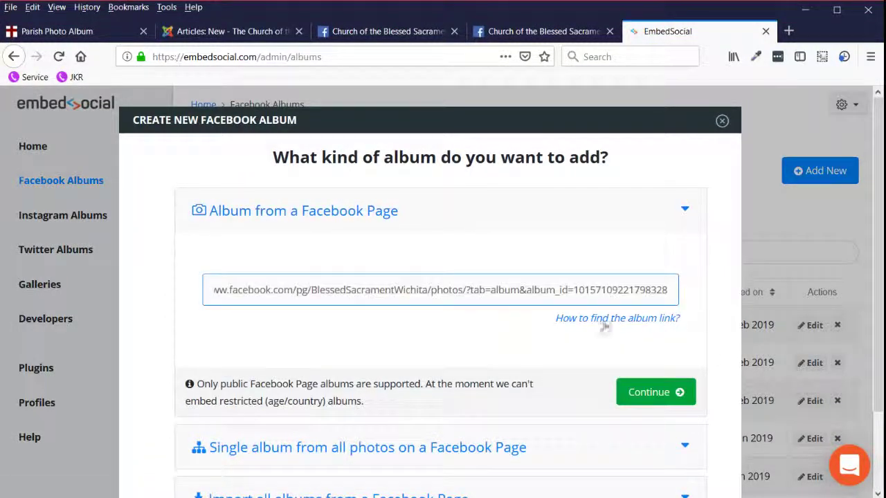
click(654, 392)
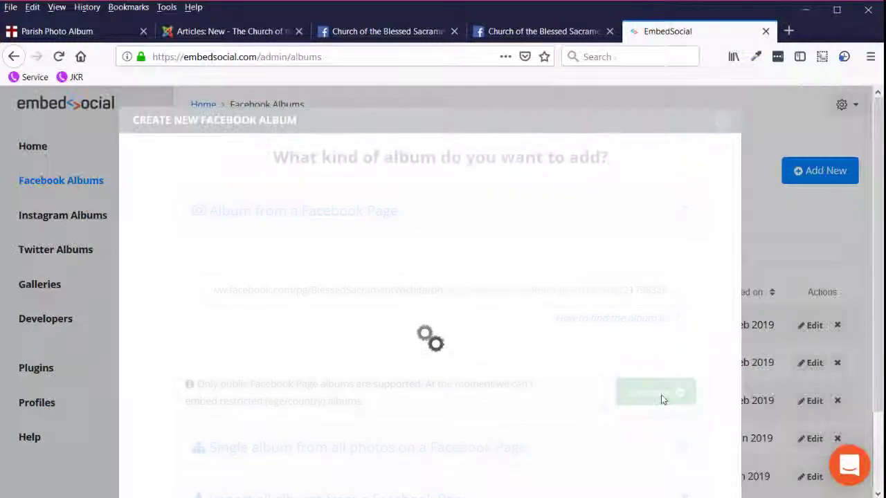
click(656, 392)
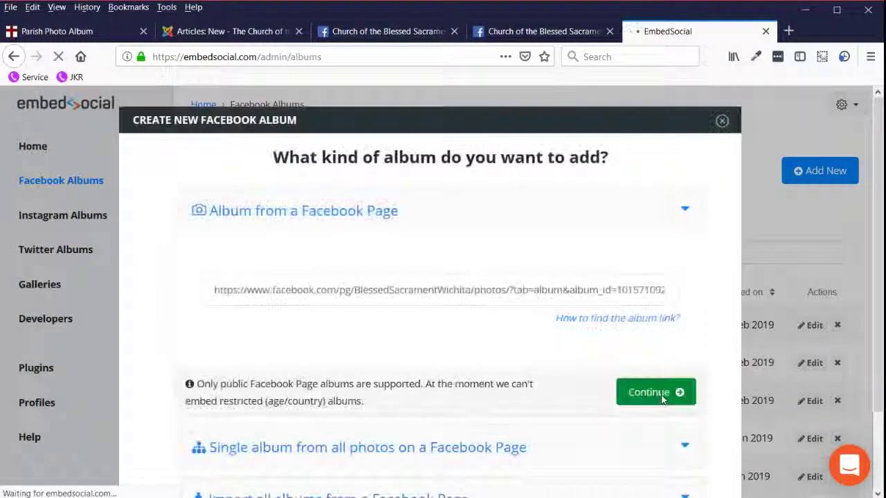
click(655, 392)
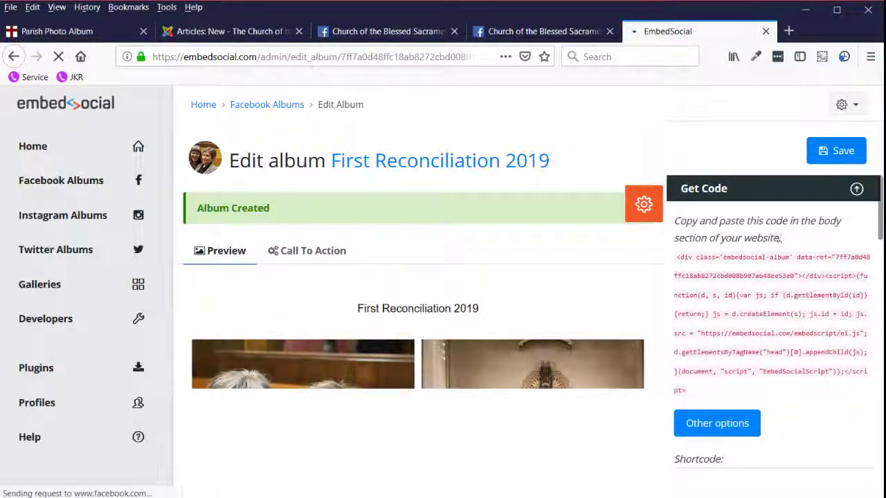
click(770, 324)
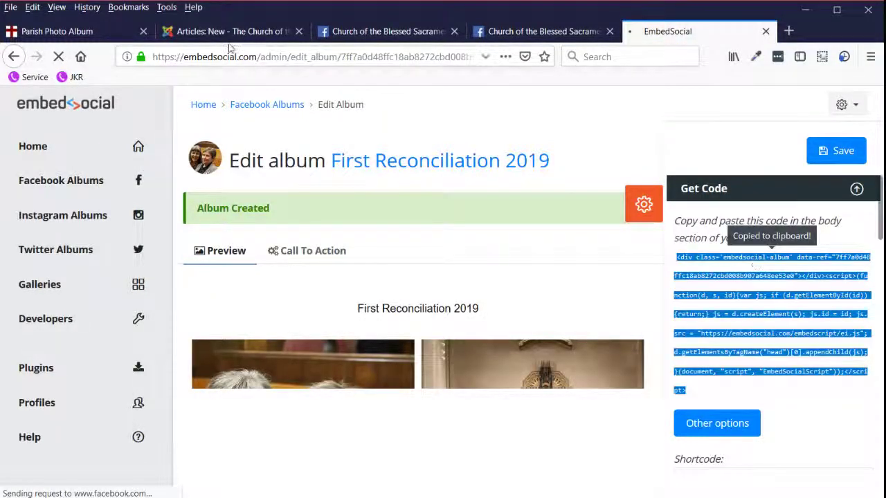
click(228, 30)
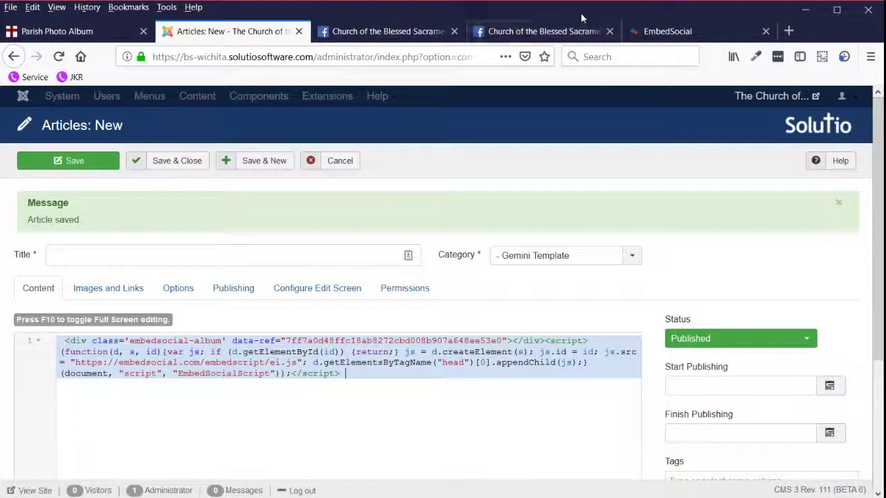
Grab the album title 'First Reconciliation 2019' from the Facebook album page.
click(540, 30)
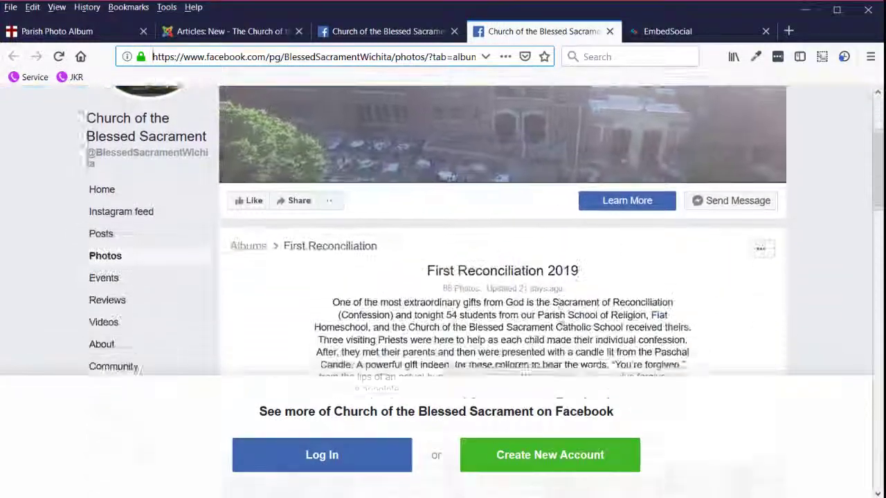
scroll(down, 3)
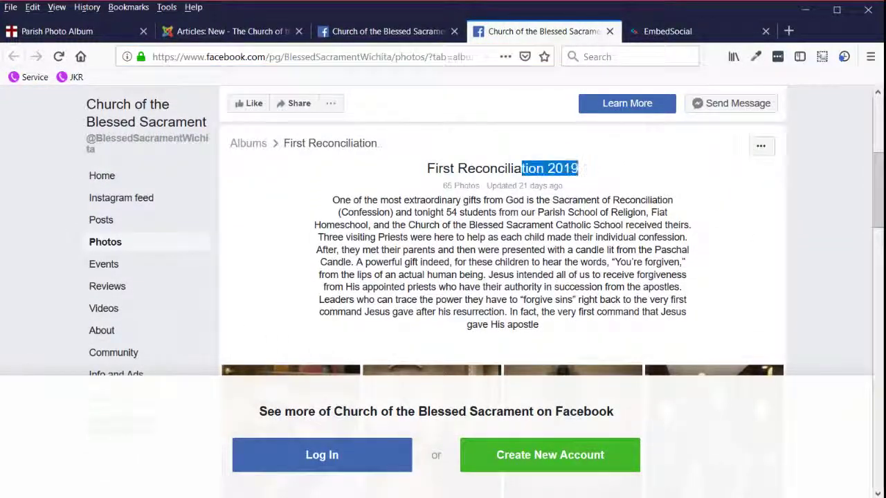
triple_click(501, 169)
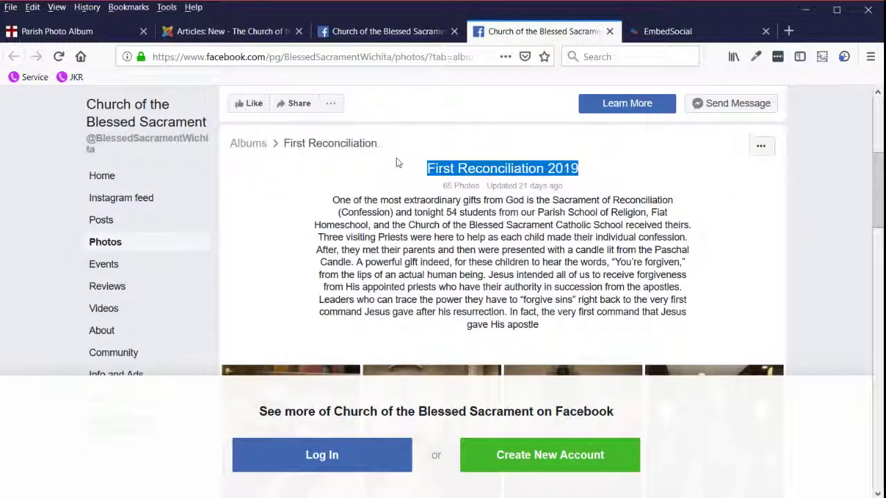
Title the article 'First Reconciliation 2019' and return to the Facebook album for its description.
click(229, 31)
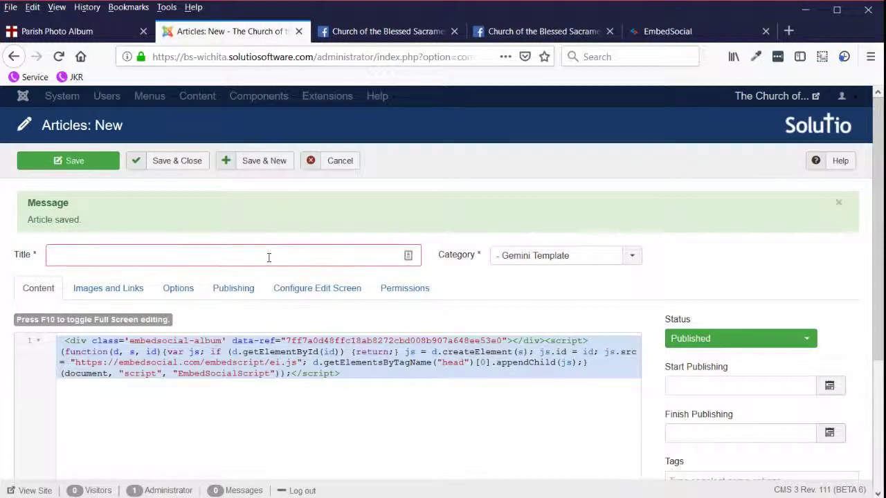
click(388, 31)
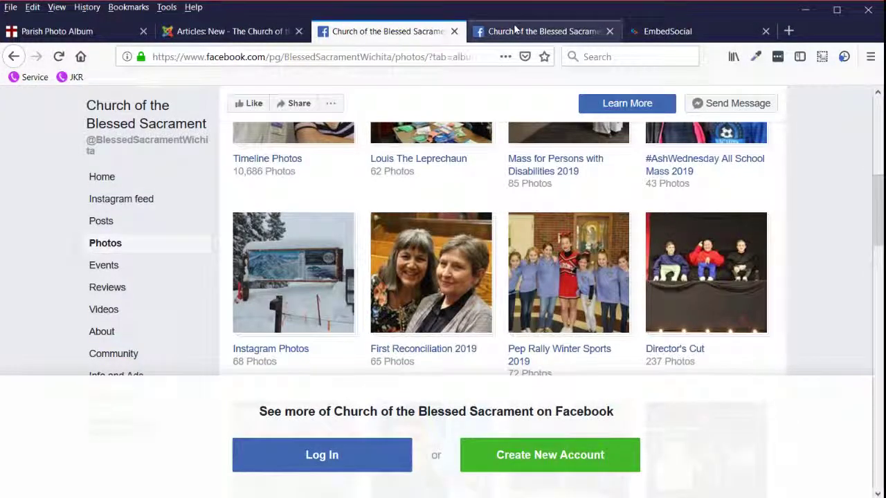
click(430, 272)
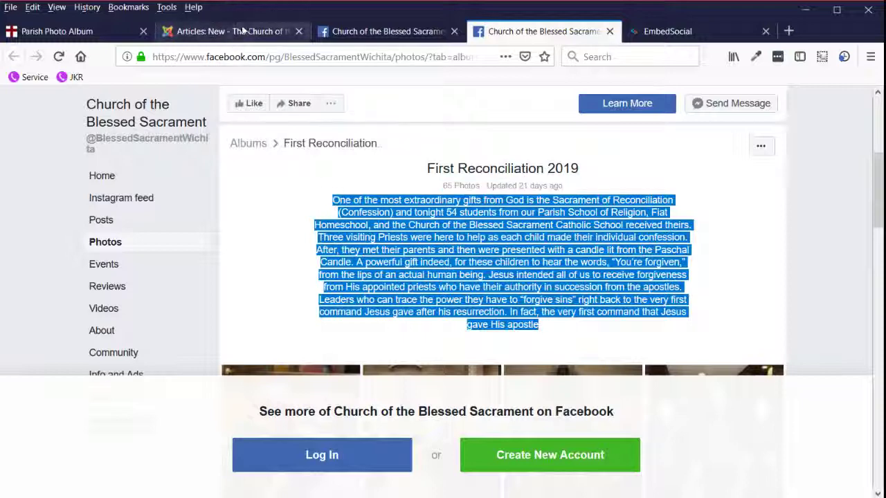
Add the description paragraph 'One of the most extraordinary gifts from God is the Sacrament of Reconciliation' above the embed code.
click(228, 30)
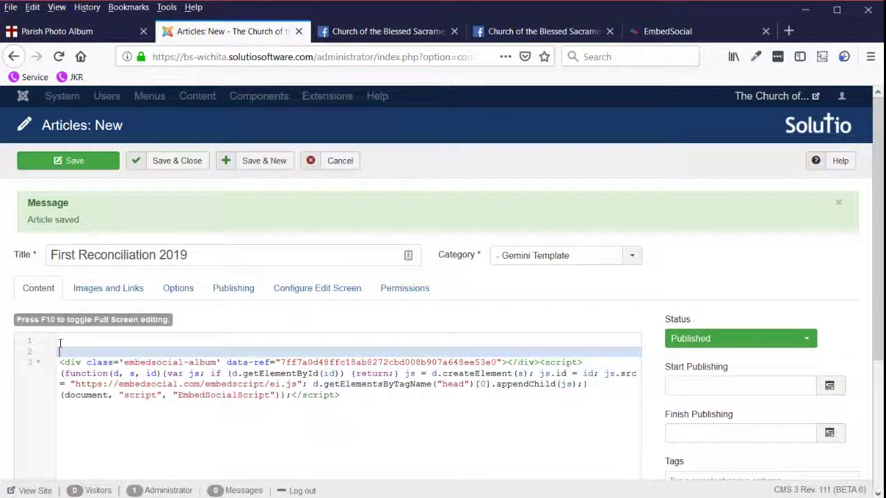
click(63, 340)
text(<p>)
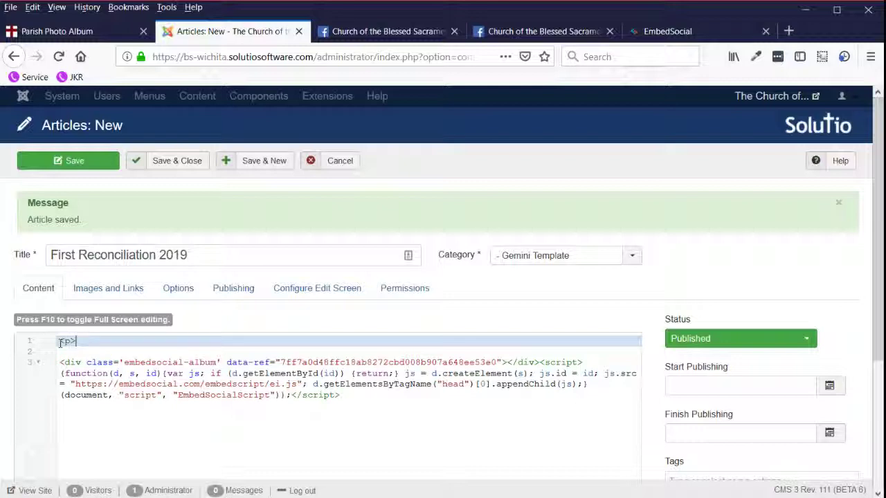
text(</p>)
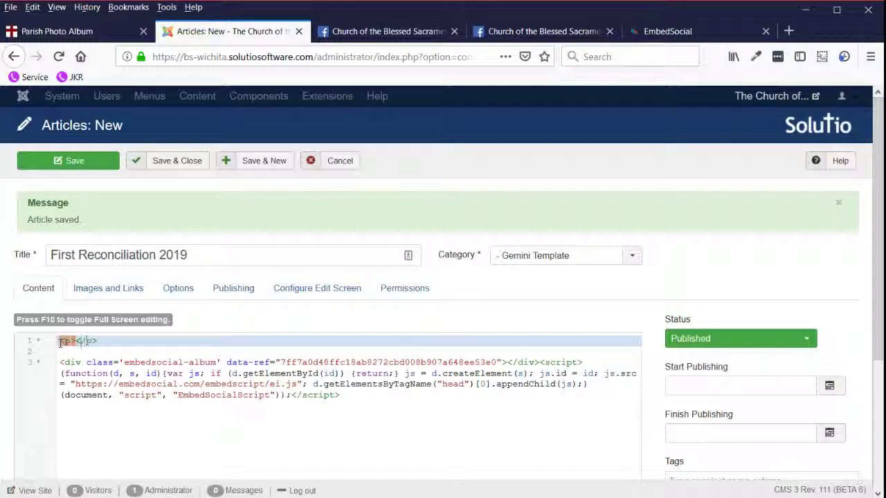
text(One of the most extraordinary gifts from God is the Sacrament of Reconciliation)
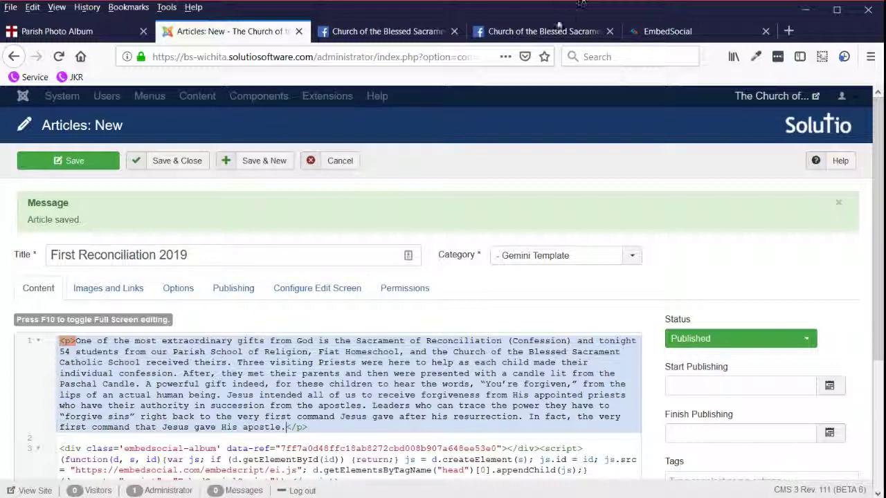
Verify the description, file the article under Parish Photo Album, and save and close it.
click(543, 30)
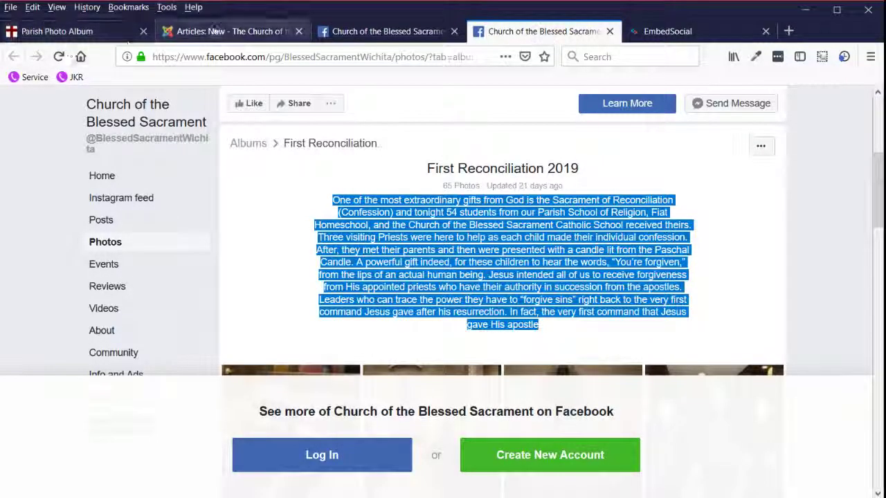
click(233, 30)
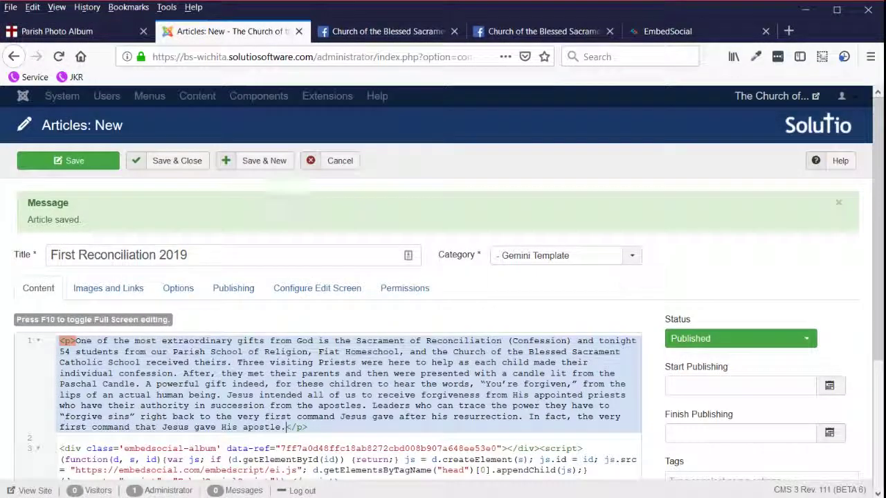
click(631, 255)
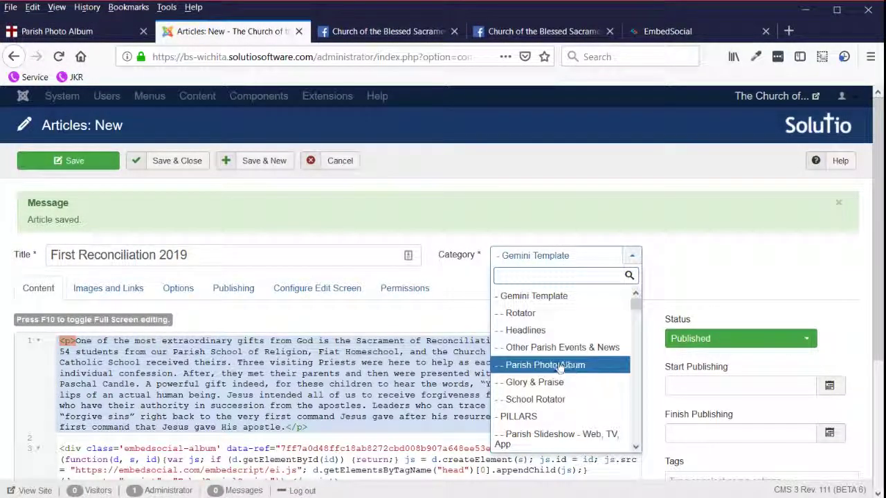
click(545, 366)
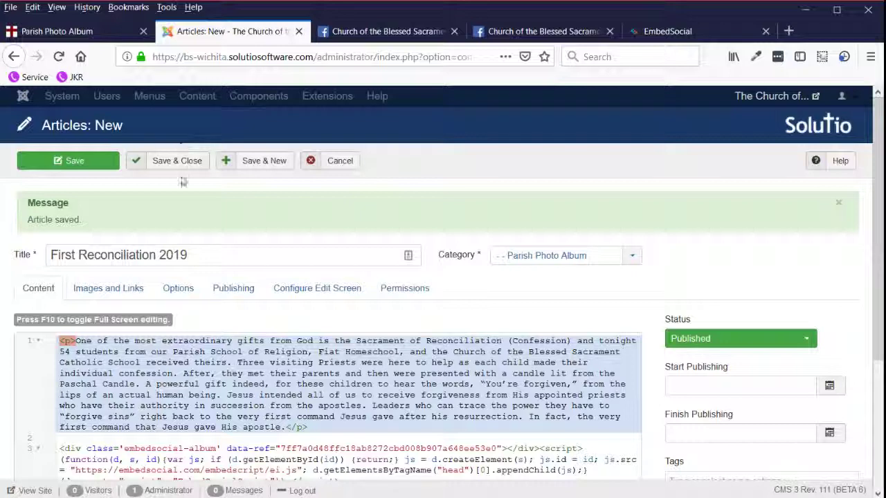
click(56, 31)
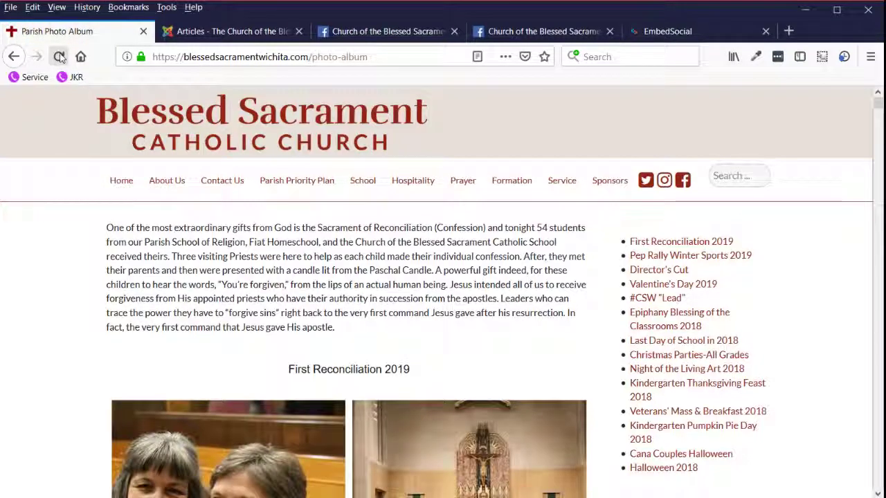
Scroll through the live Photo Album page showing the First Reconciliation 2019 photos, then back to the top.
scroll(down, 3)
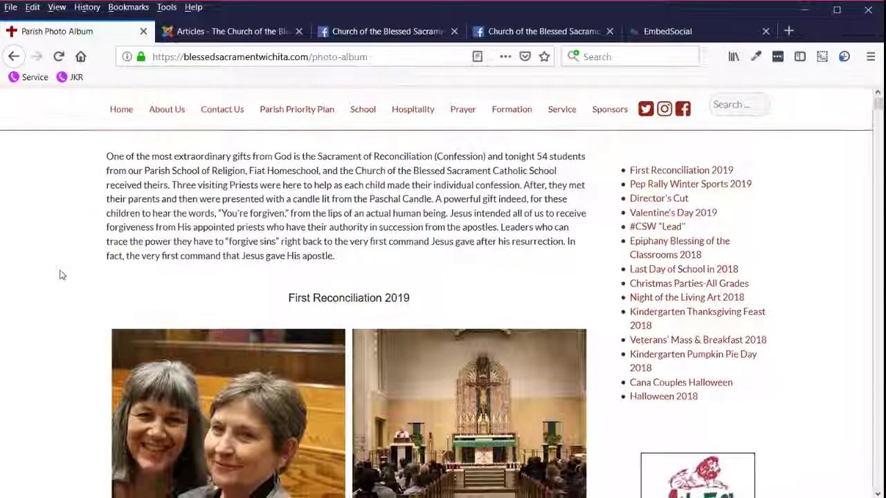
scroll(down, 3)
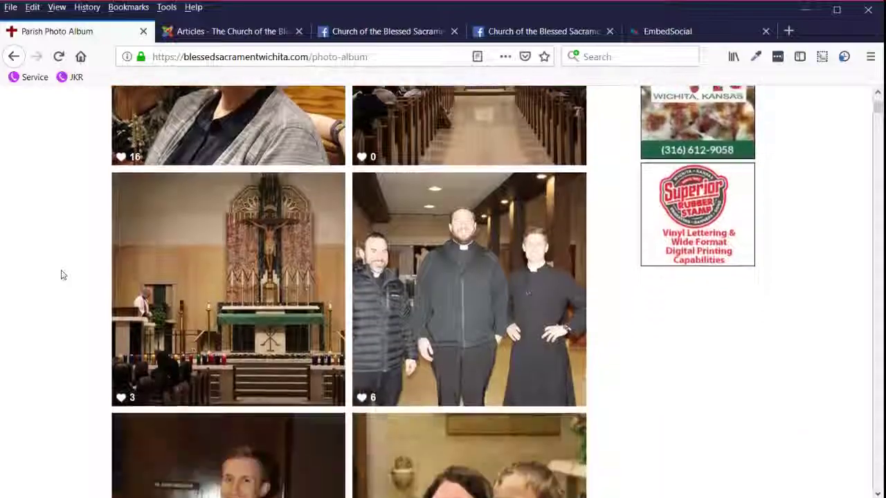
scroll(down, 3)
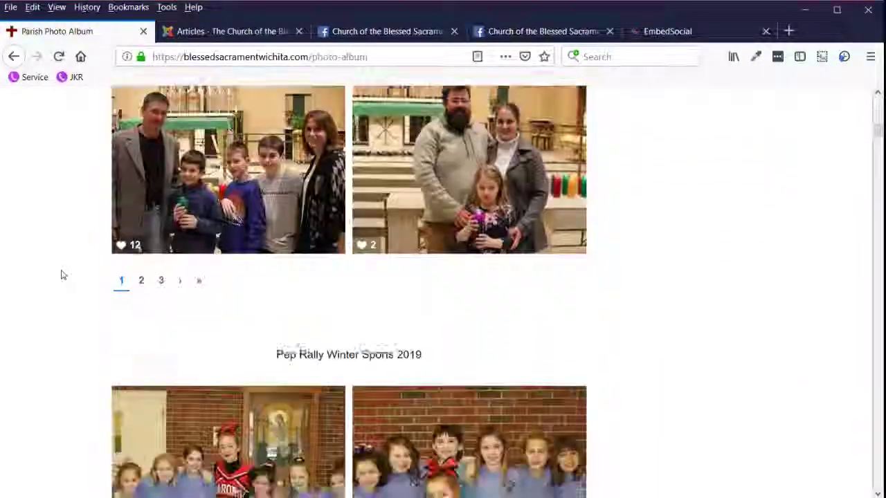
scroll(down, 3)
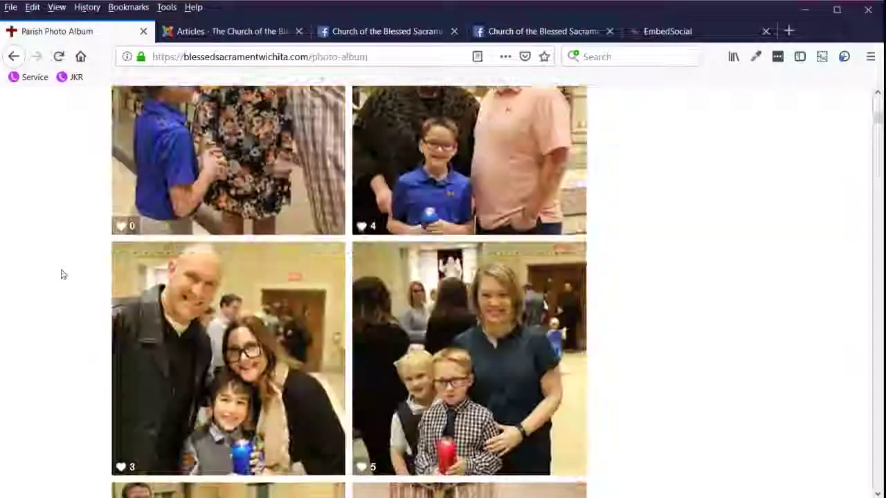
scroll(up, 3)
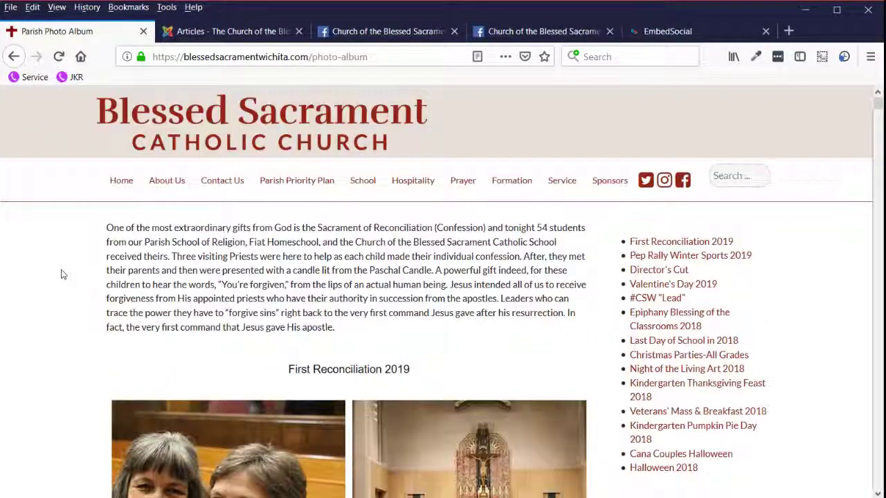